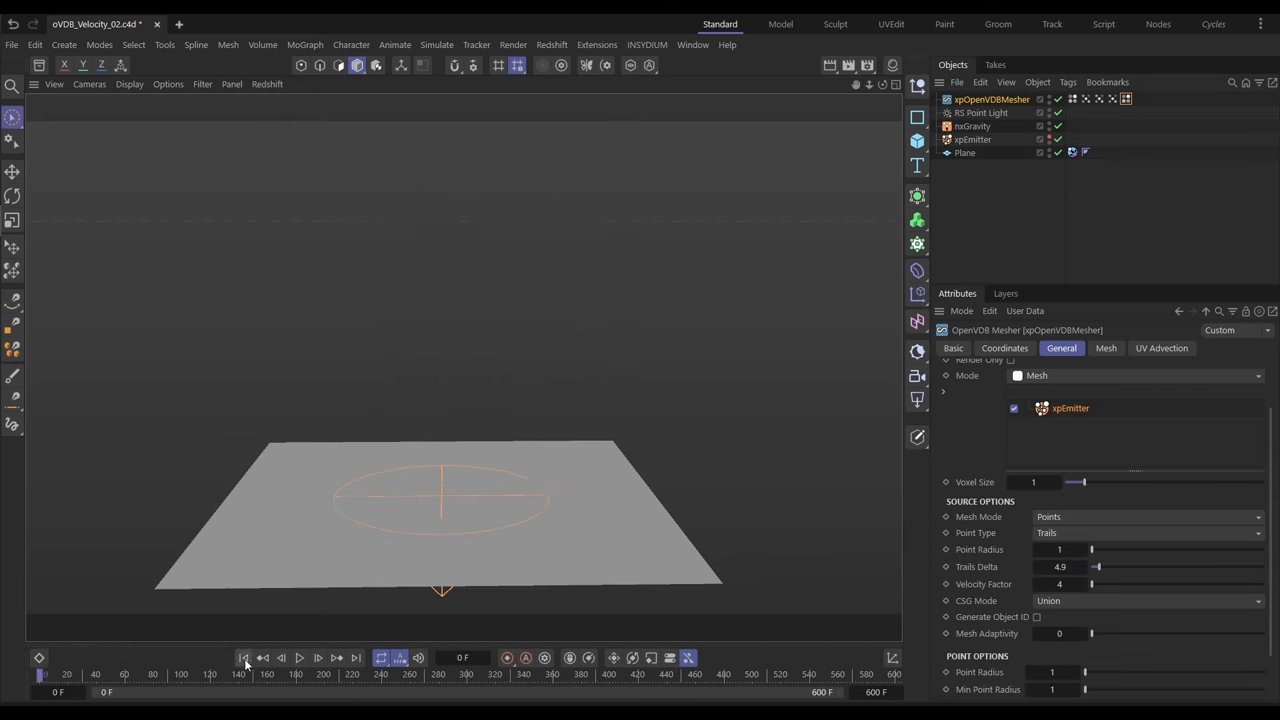
# - Play the emitter simulation so the coloured particles fall and pile onto the plane
pyautogui.click(302, 644)
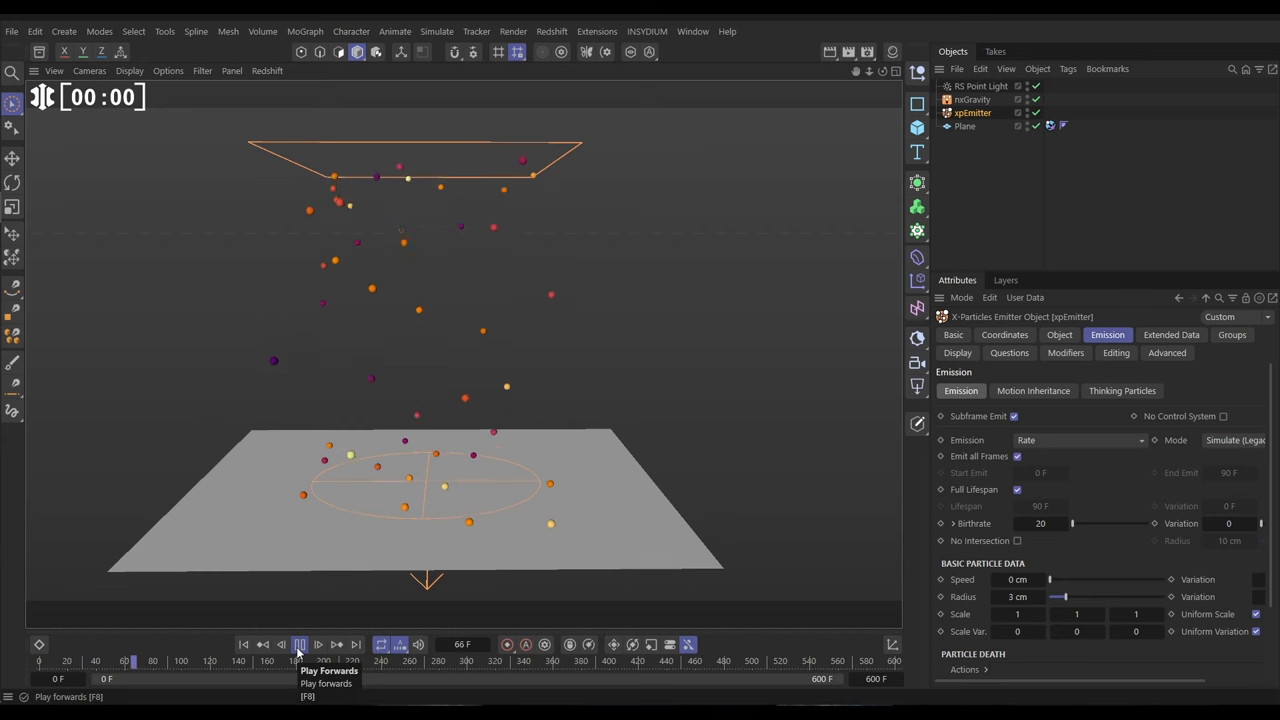
pyautogui.click(300, 642)
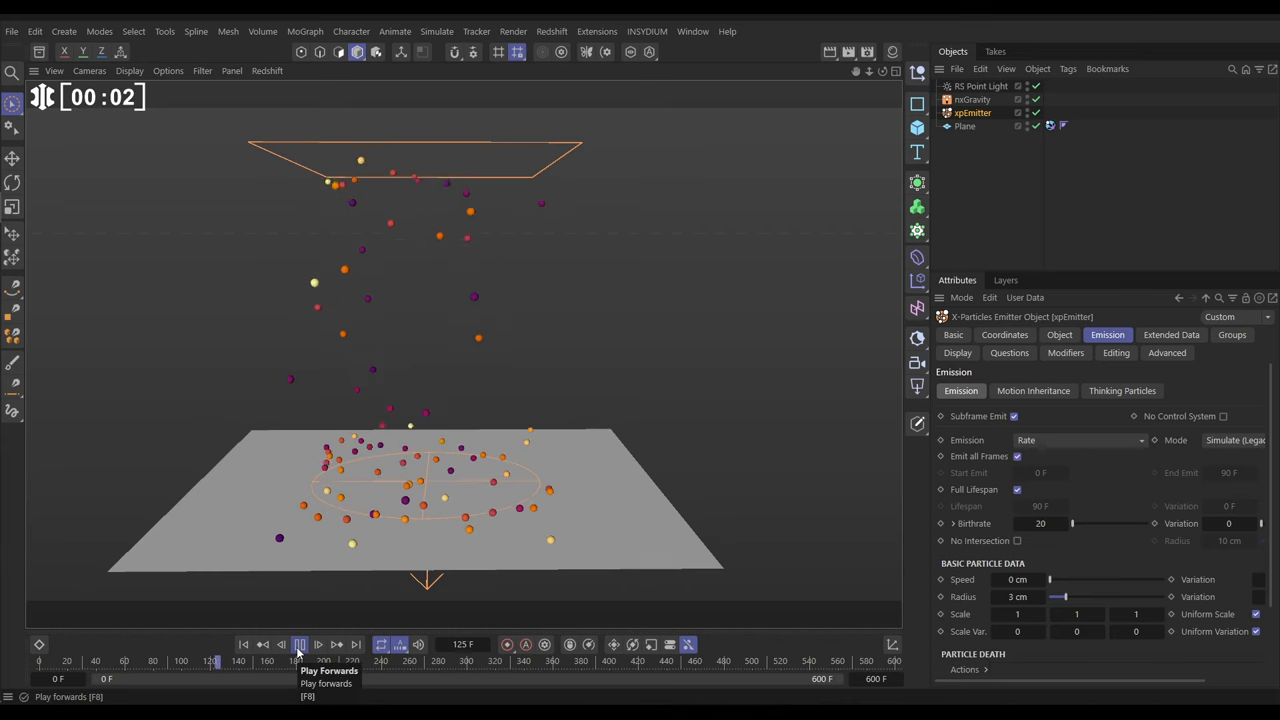
pyautogui.click(302, 640)
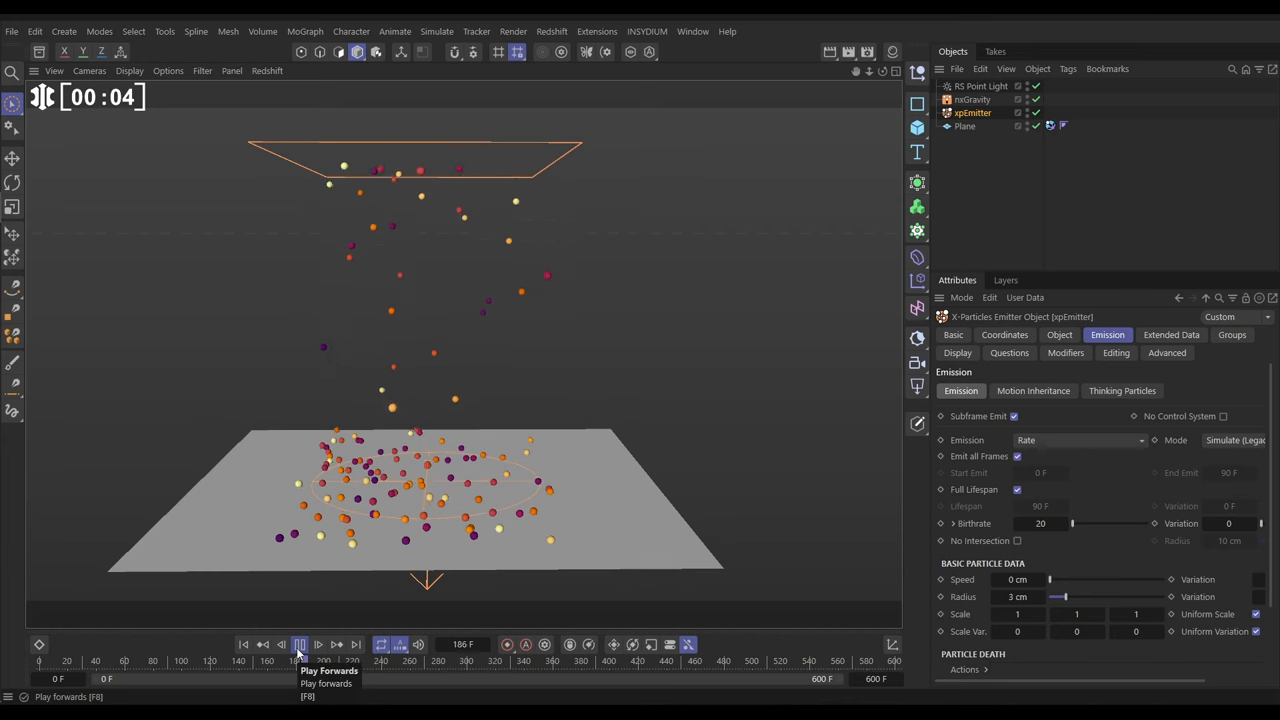
pyautogui.click(302, 644)
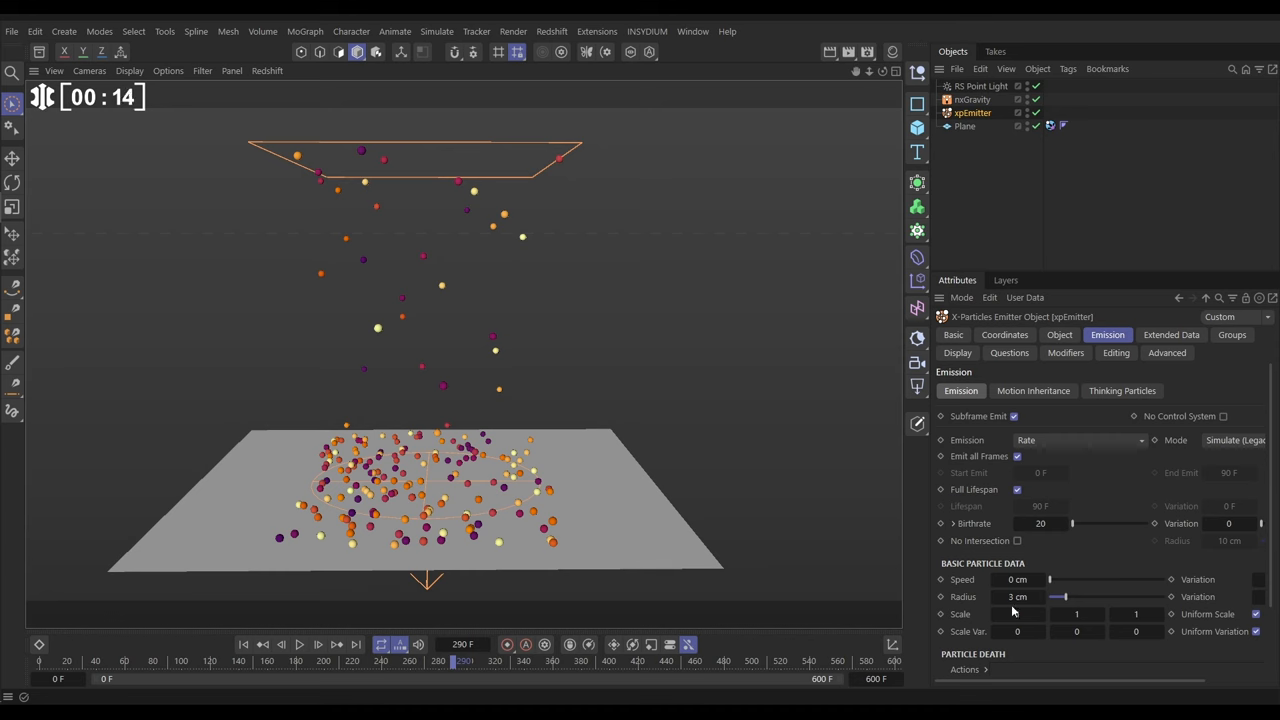
# - Show the xpEmitter Display settings down to Particle Display spheres and Gradient Color
pyautogui.click(956, 352)
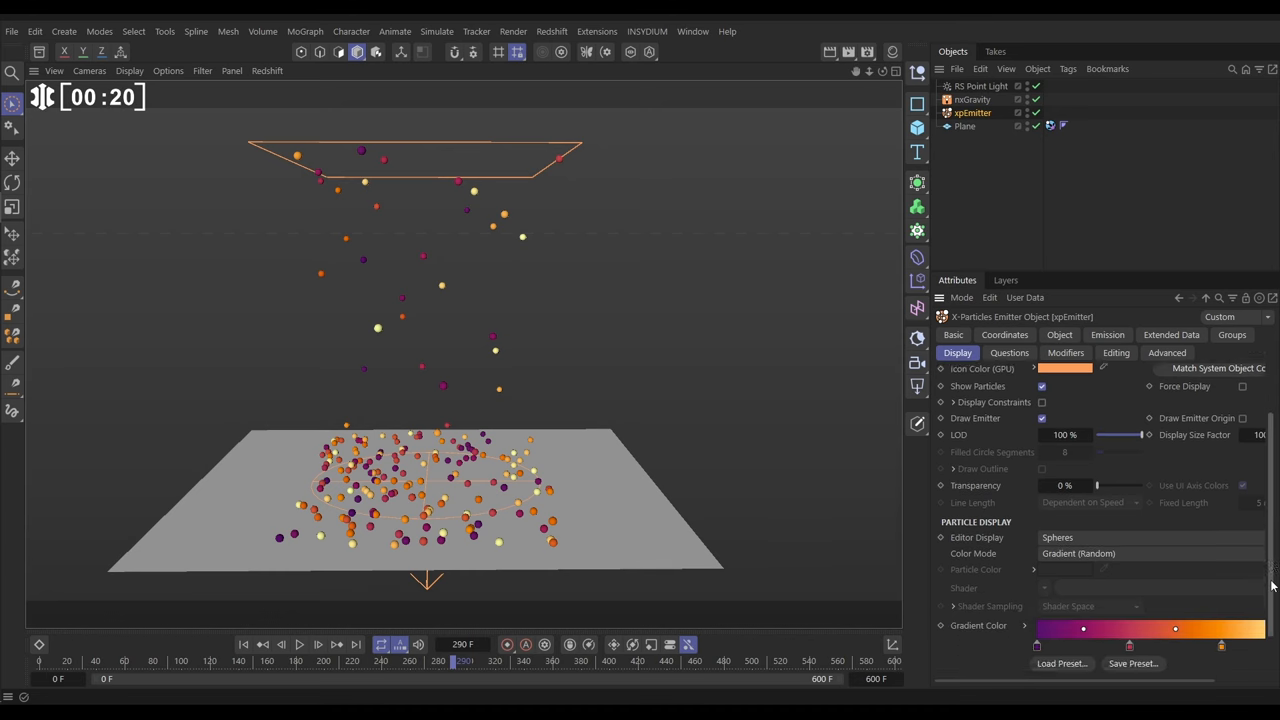
pyautogui.scroll(-3)
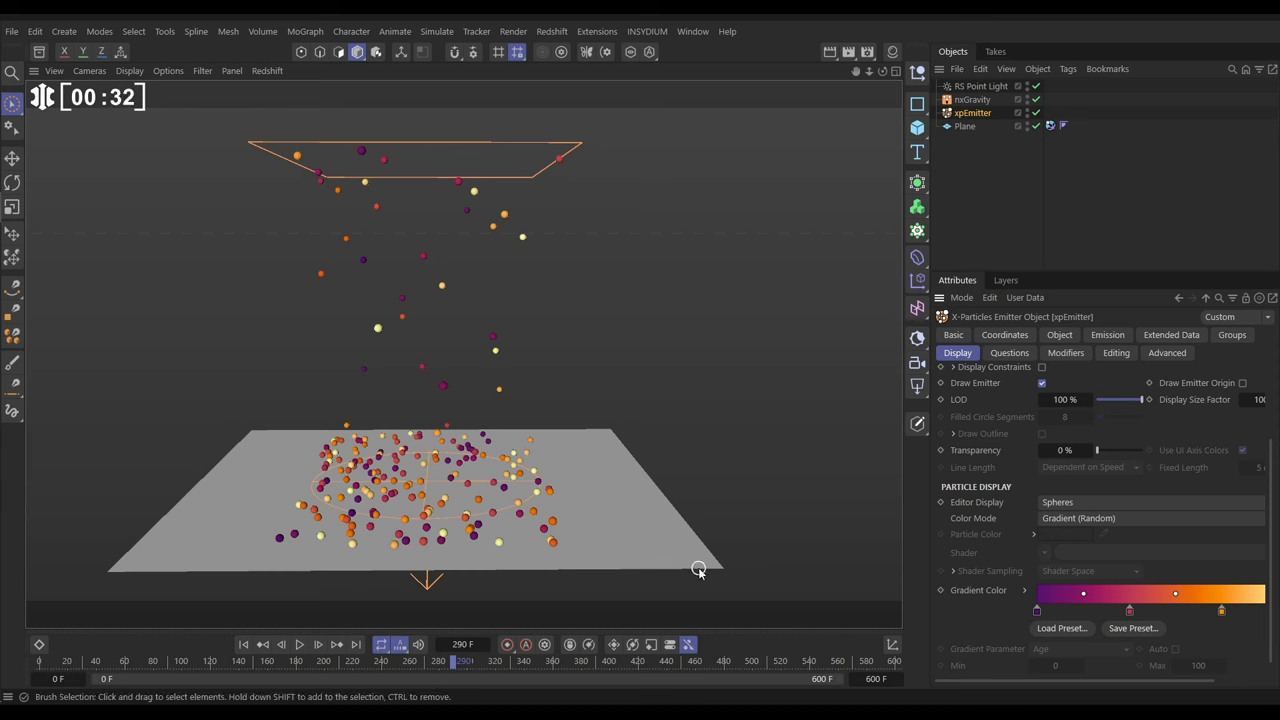
pyautogui.moveTo(740, 448)
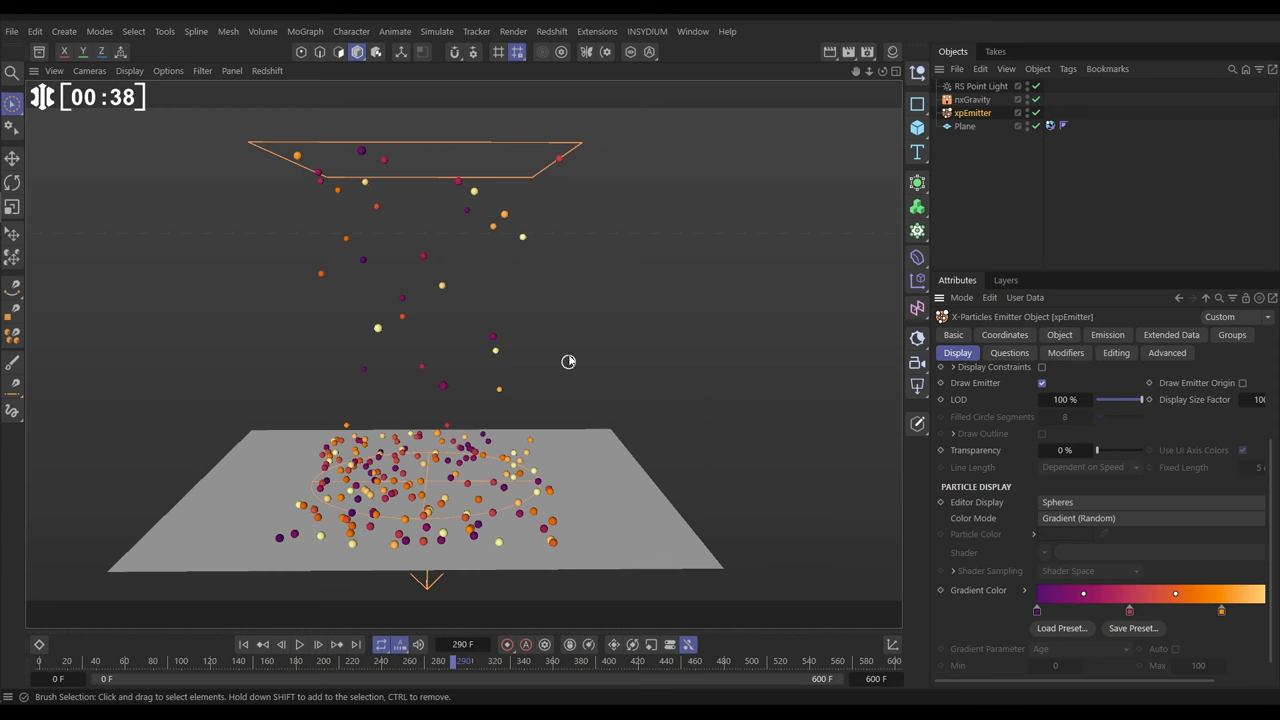
# - Add an xpOpenVDBMesher from the X-Particles generators with xpEmitter as its particle source
pyautogui.click(646, 32)
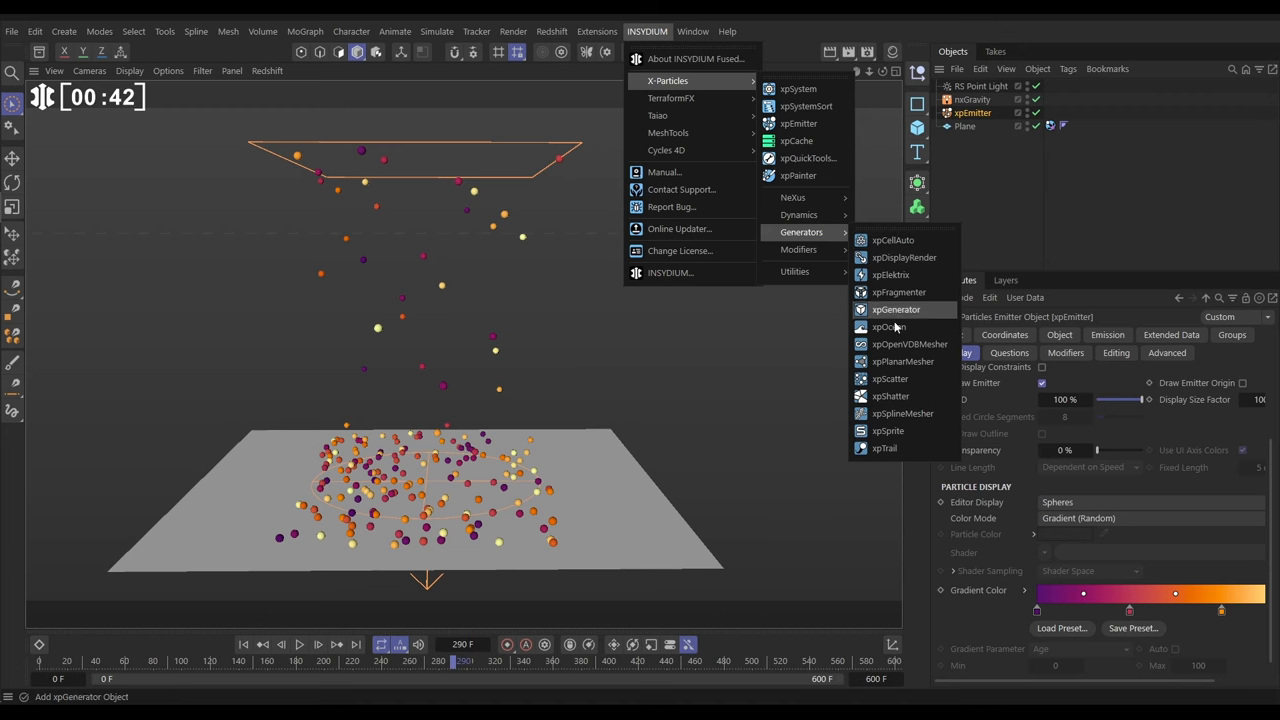
pyautogui.click(906, 344)
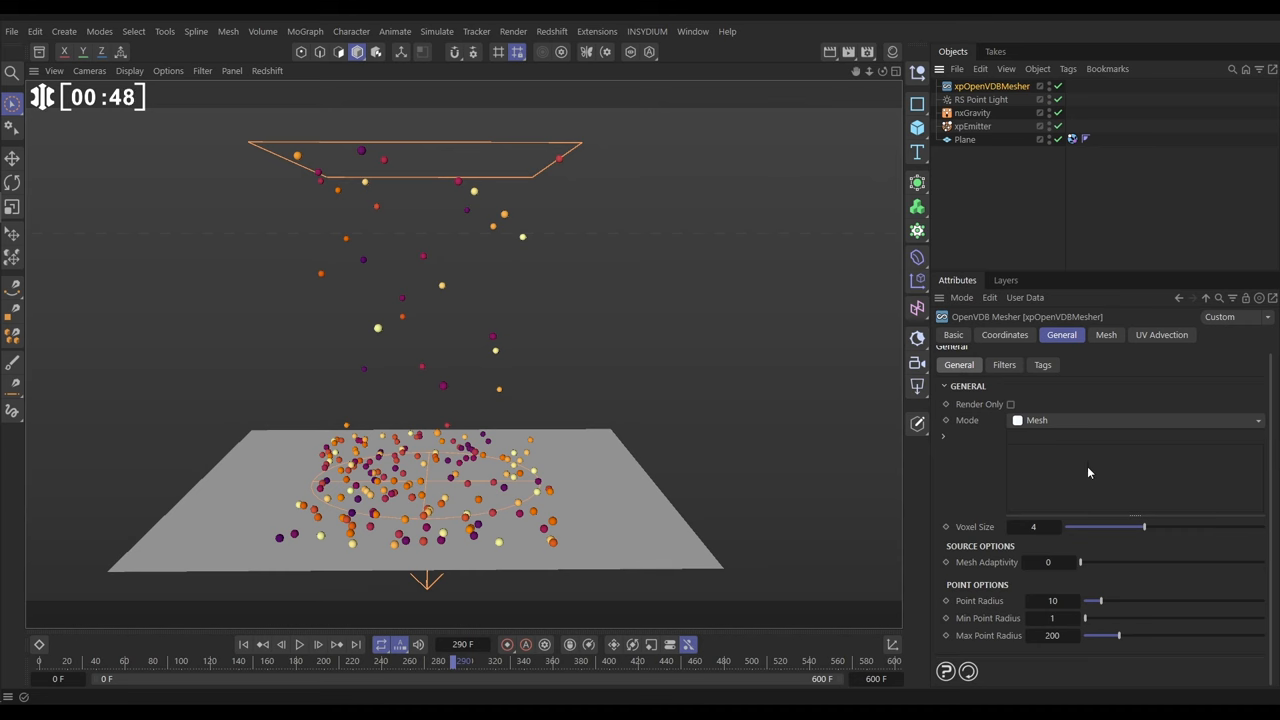
pyautogui.click(972, 126)
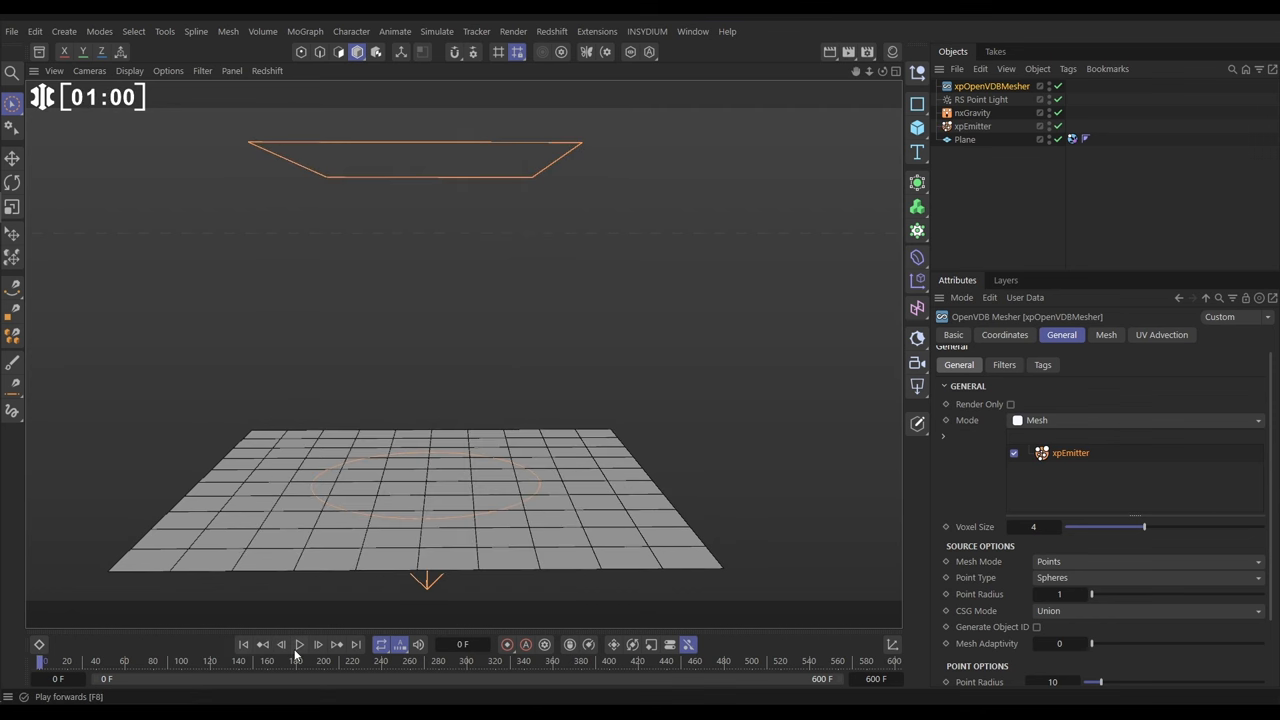
# - Play to about frame 67 and pause to inspect the large meshed spheres
pyautogui.click(300, 644)
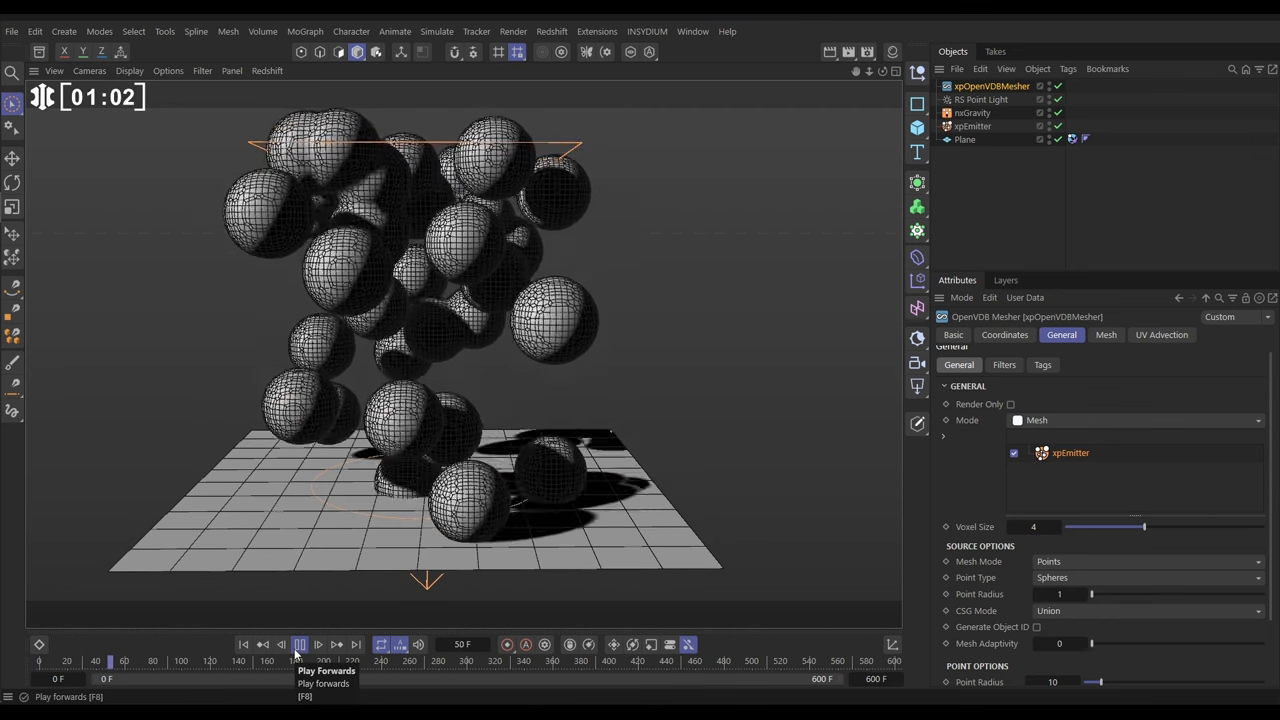
pyautogui.click(300, 644)
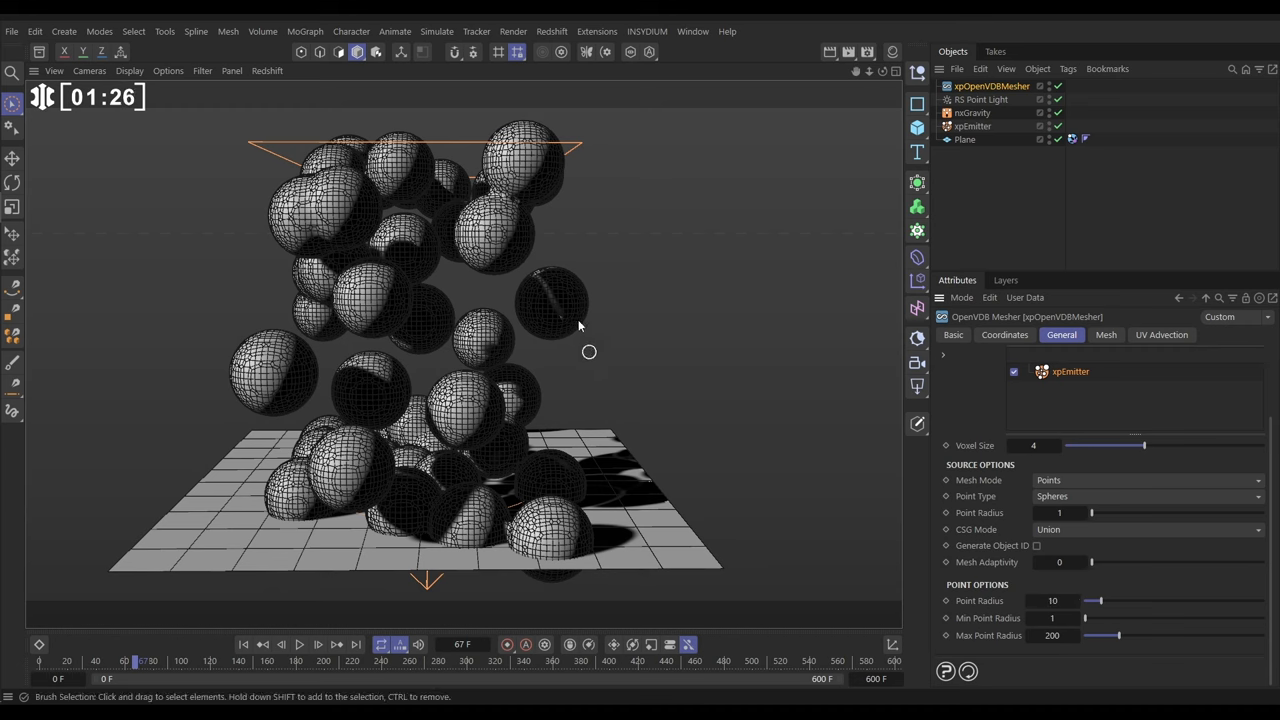
pyautogui.moveTo(592, 320)
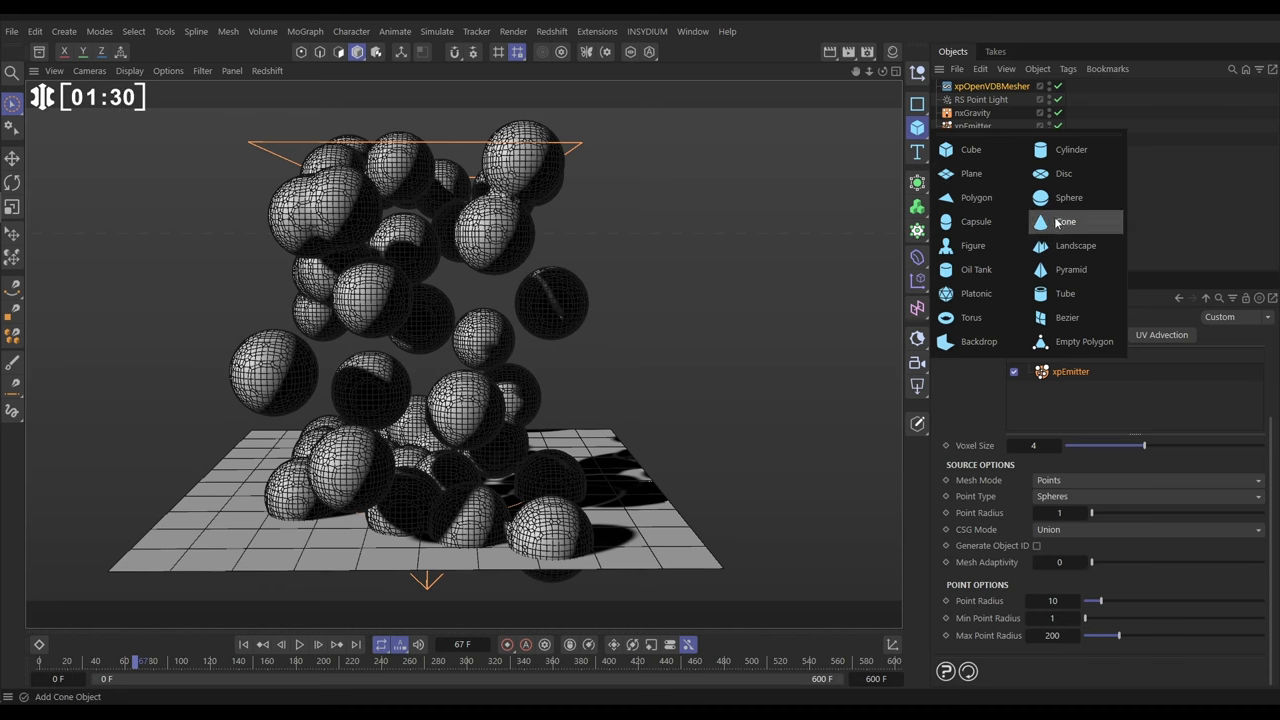
pyautogui.click(1068, 198)
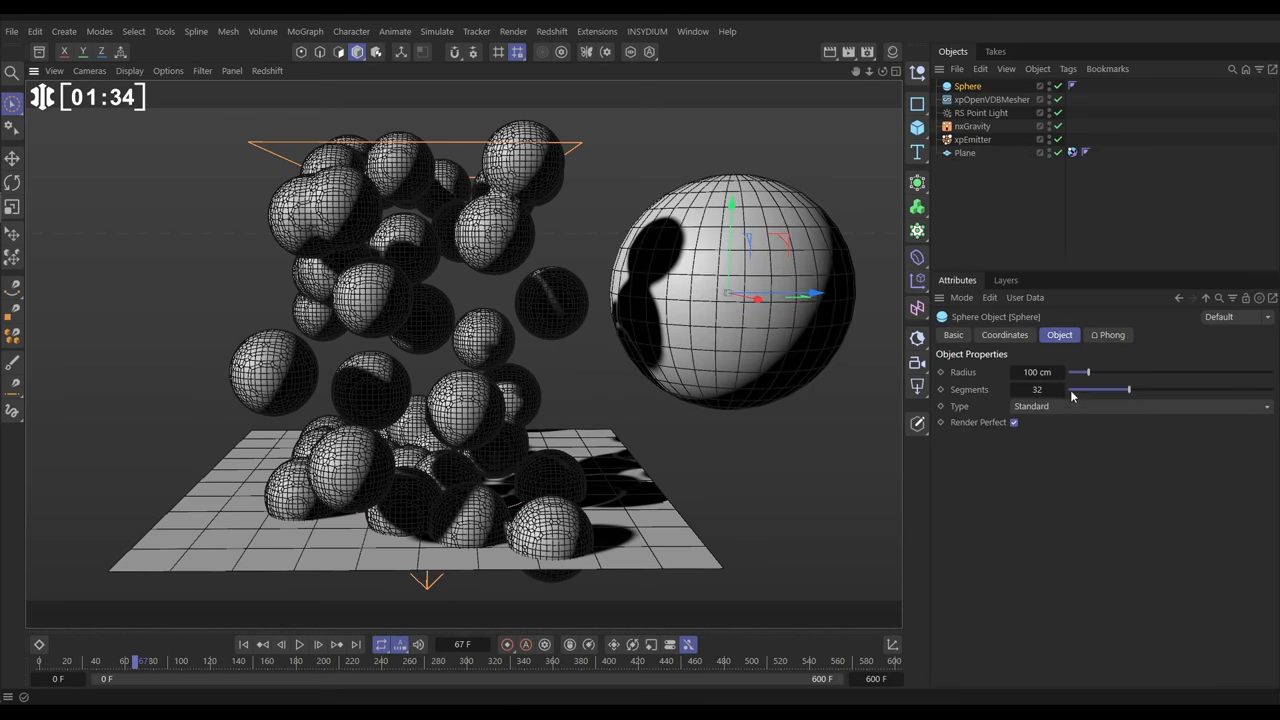
pyautogui.write('30 cm')
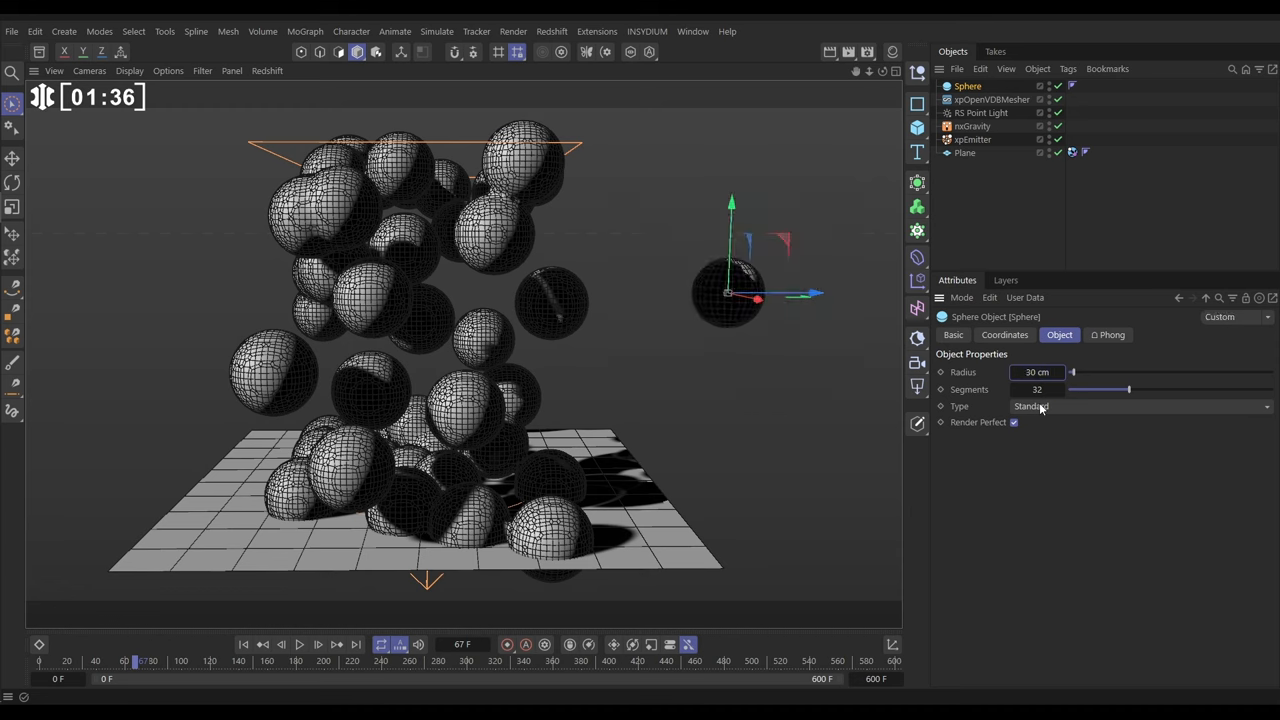
pyautogui.moveTo(730, 296); pyautogui.dragTo(616, 276)
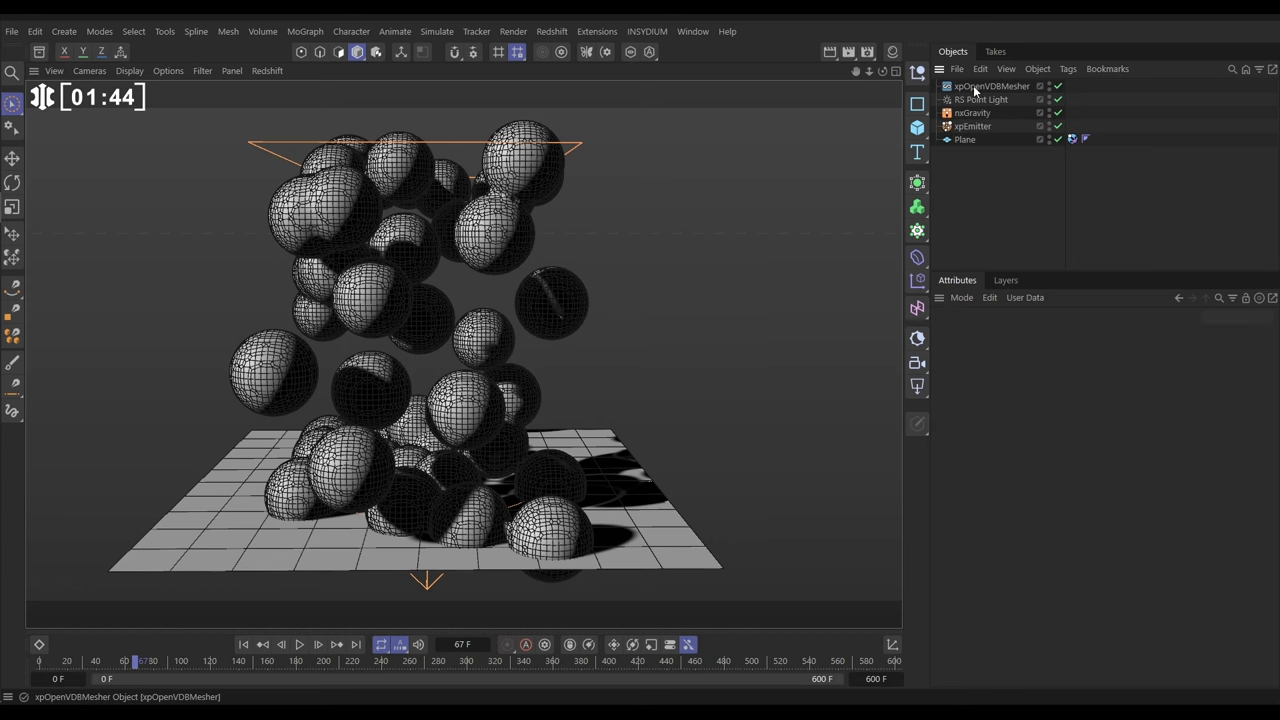
# - Select xpOpenVDBMesher to show its settings for the meshed spheres
pyautogui.click(988, 84)
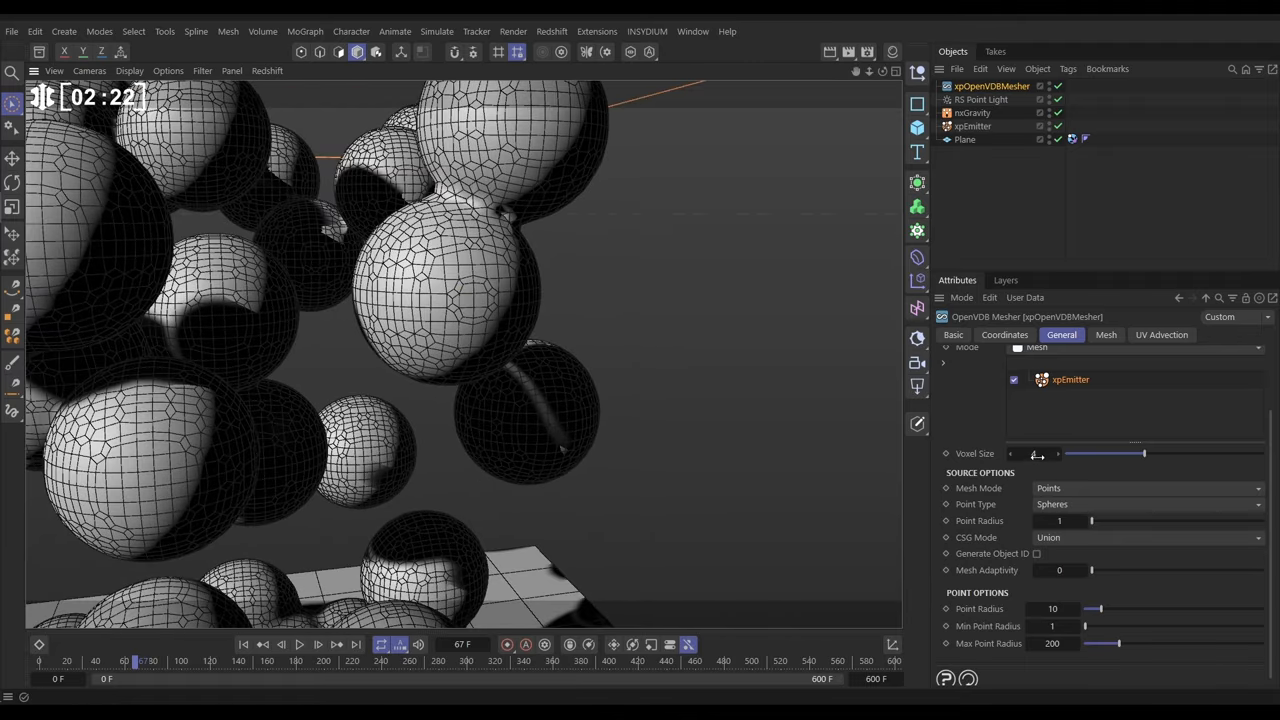
# - Set the mesher Voxel Size and Point Radius to 1 for small, finely meshed droplets
pyautogui.click(1032, 452)
pyautogui.write('1')
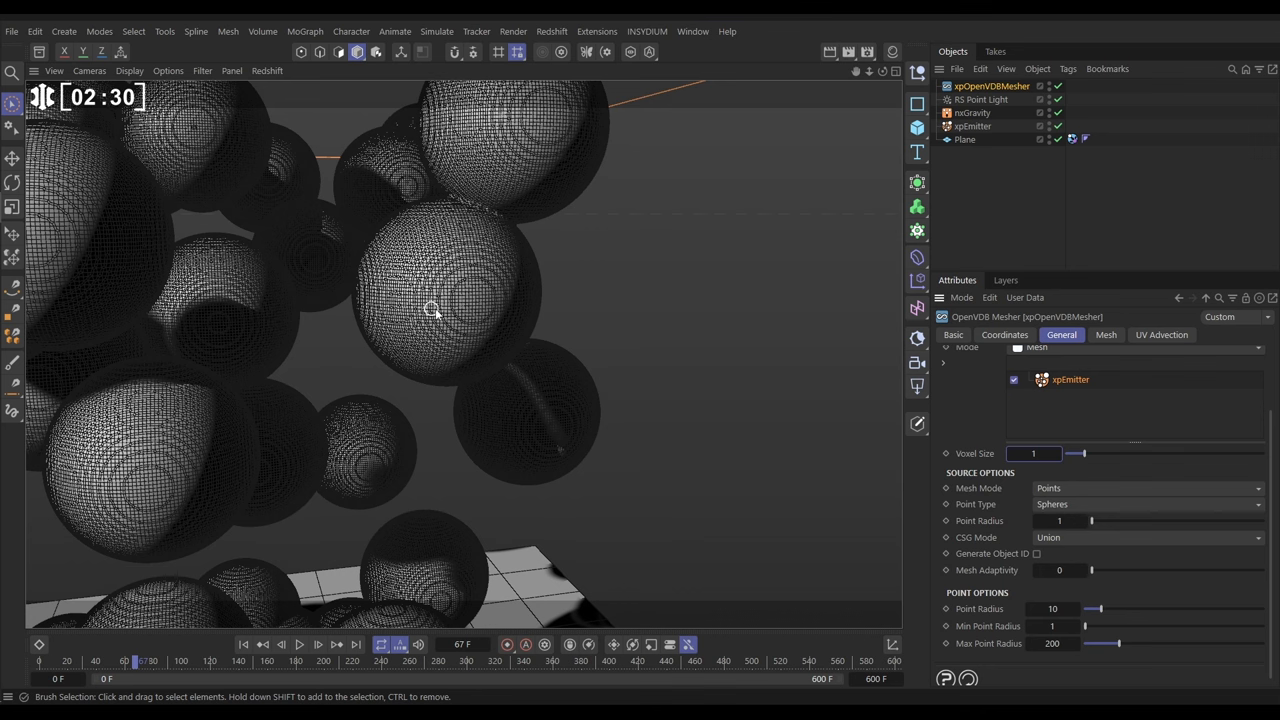
pyautogui.moveTo(488, 304)
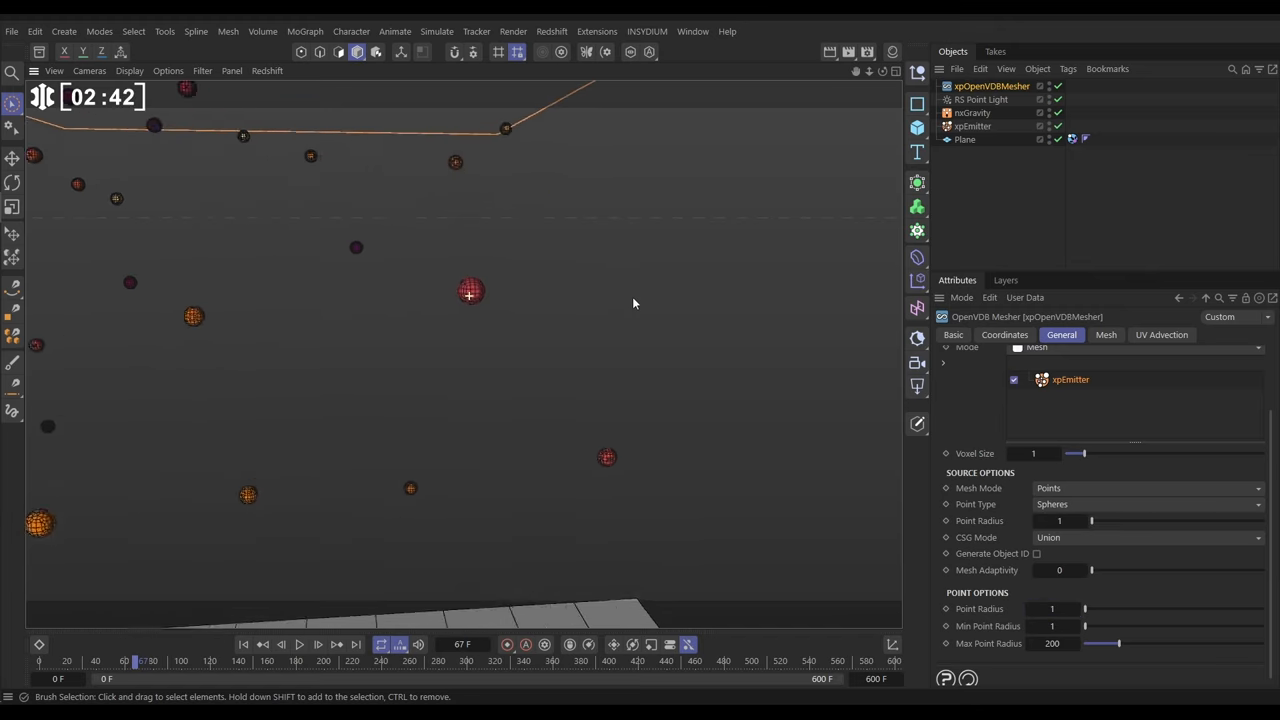
pyautogui.click(300, 644)
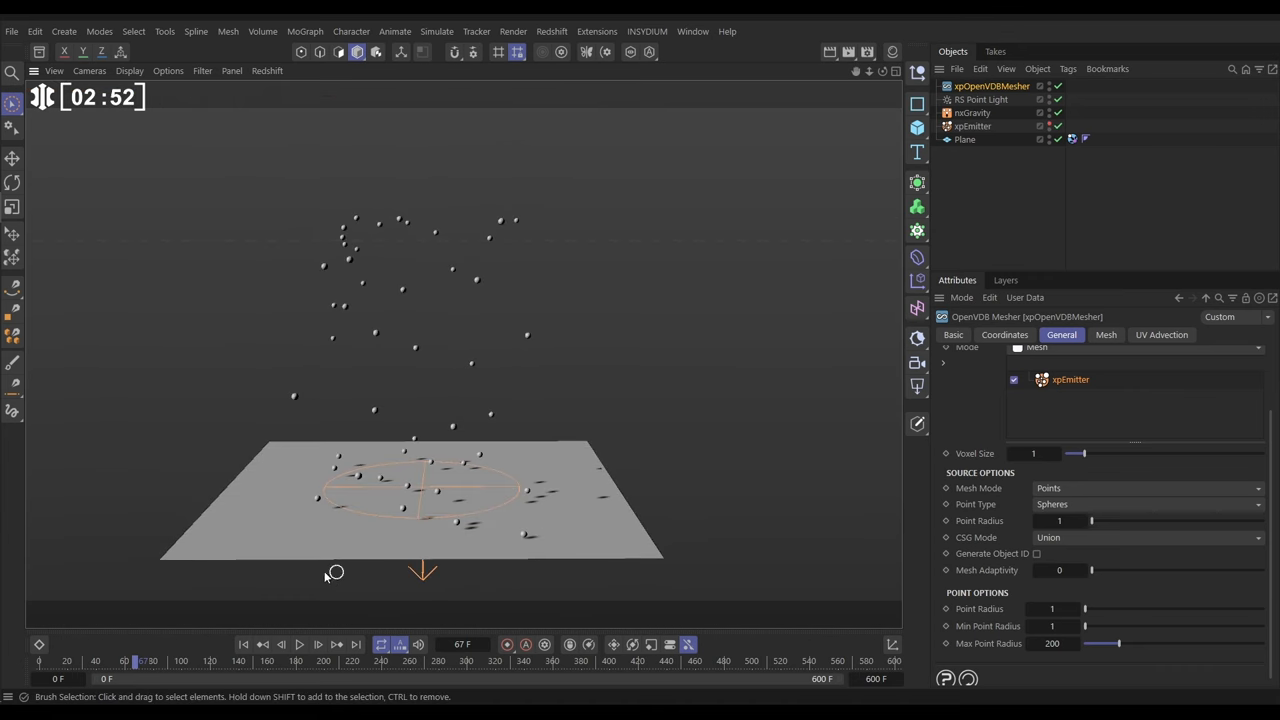
# - Replay the simulation to about frame 277 so the tiny spheres pile on the plane
pyautogui.click(296, 644)
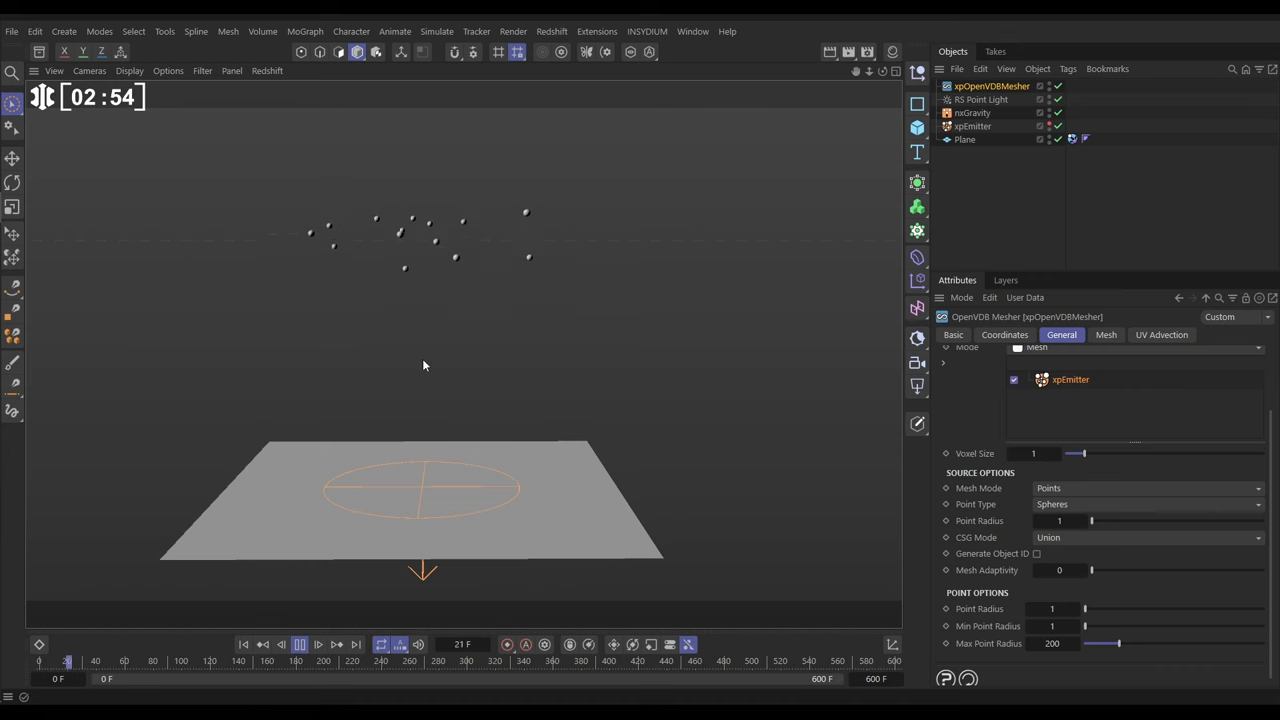
pyautogui.click(300, 644)
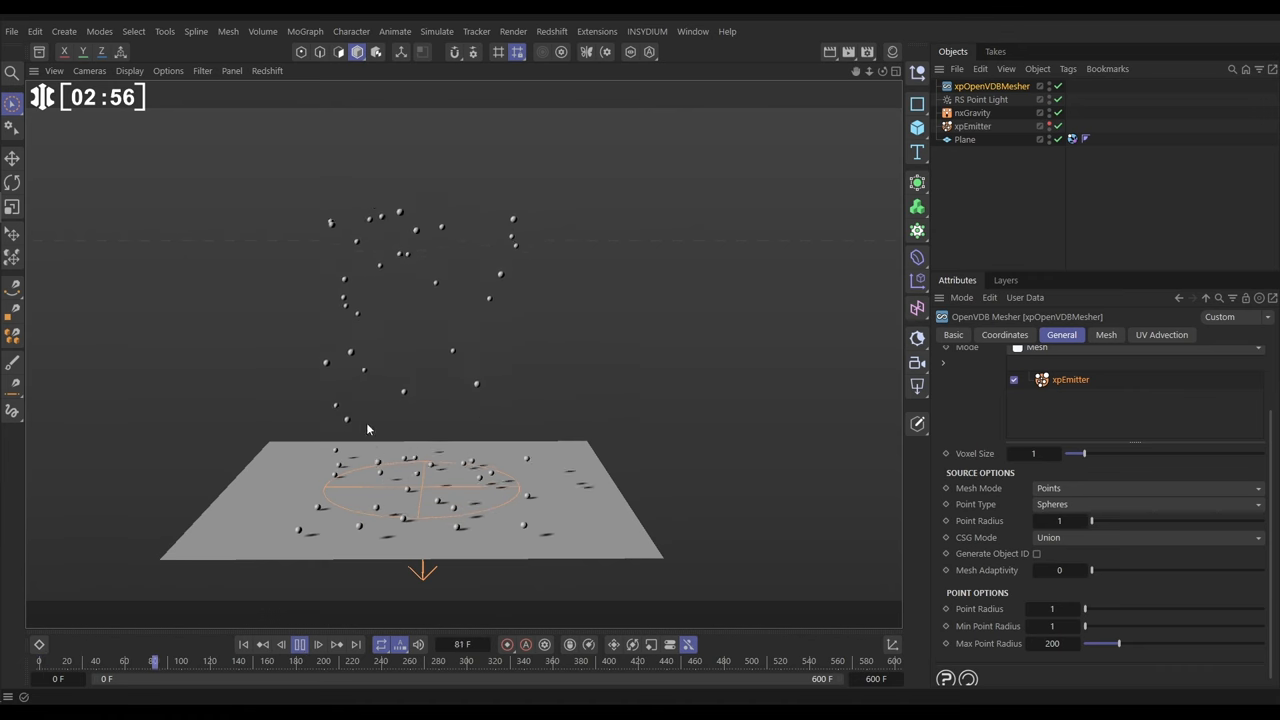
pyautogui.click(302, 644)
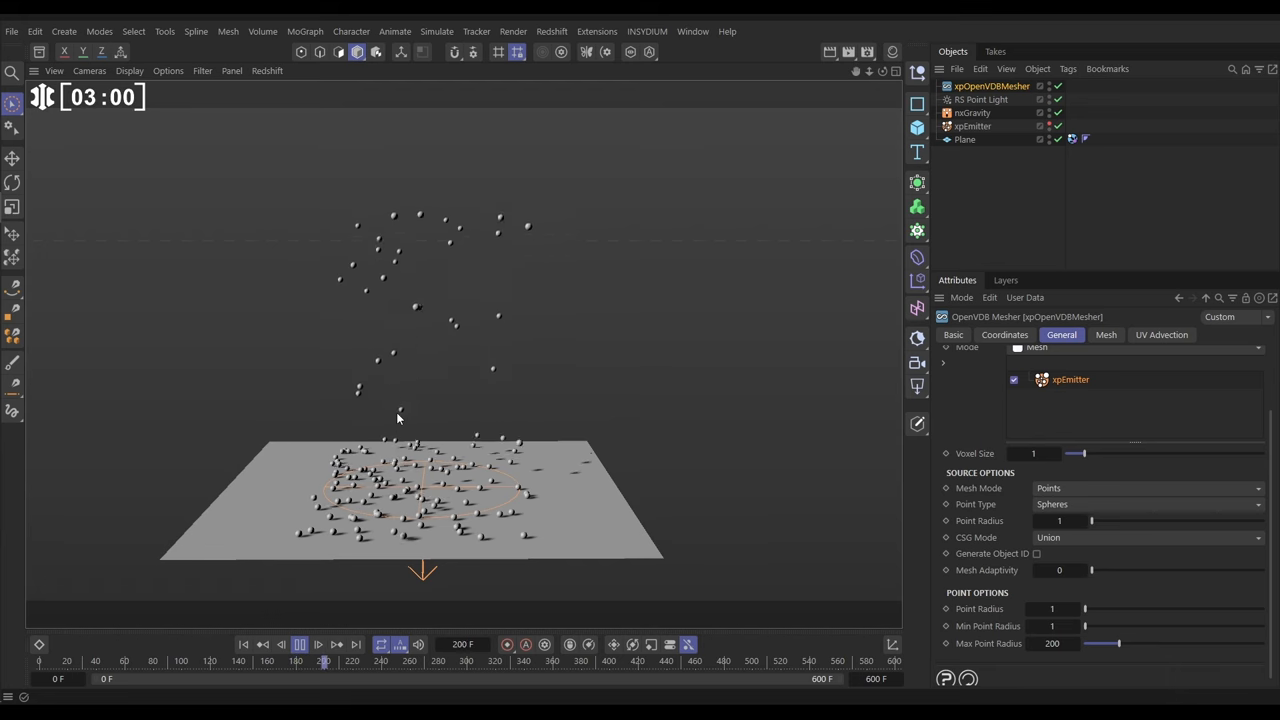
pyautogui.click(304, 640)
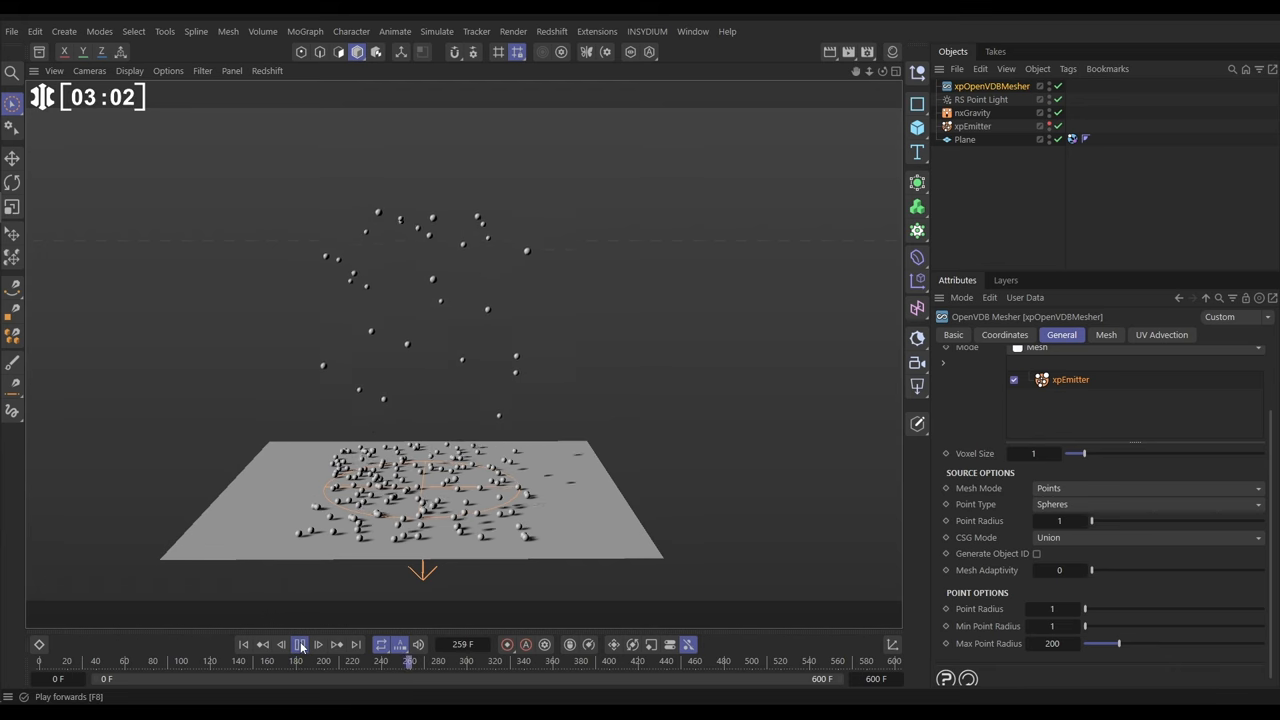
pyautogui.click(300, 644)
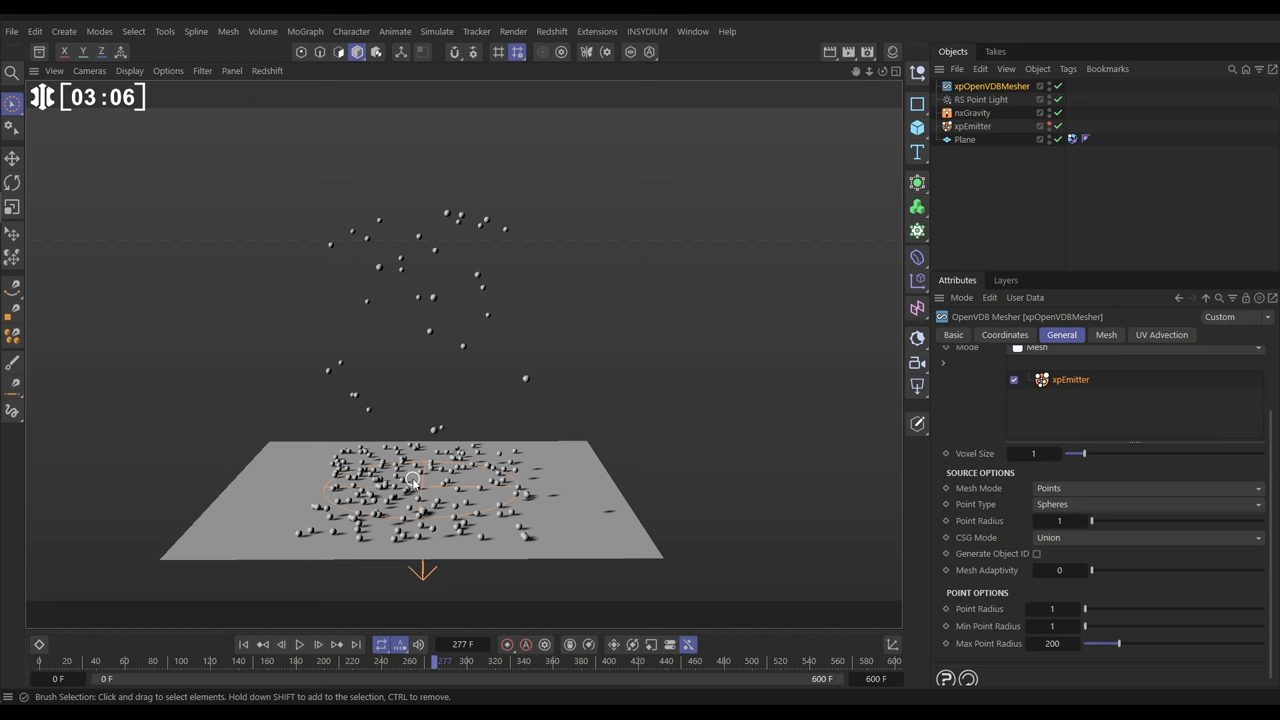
pyautogui.click(976, 84)
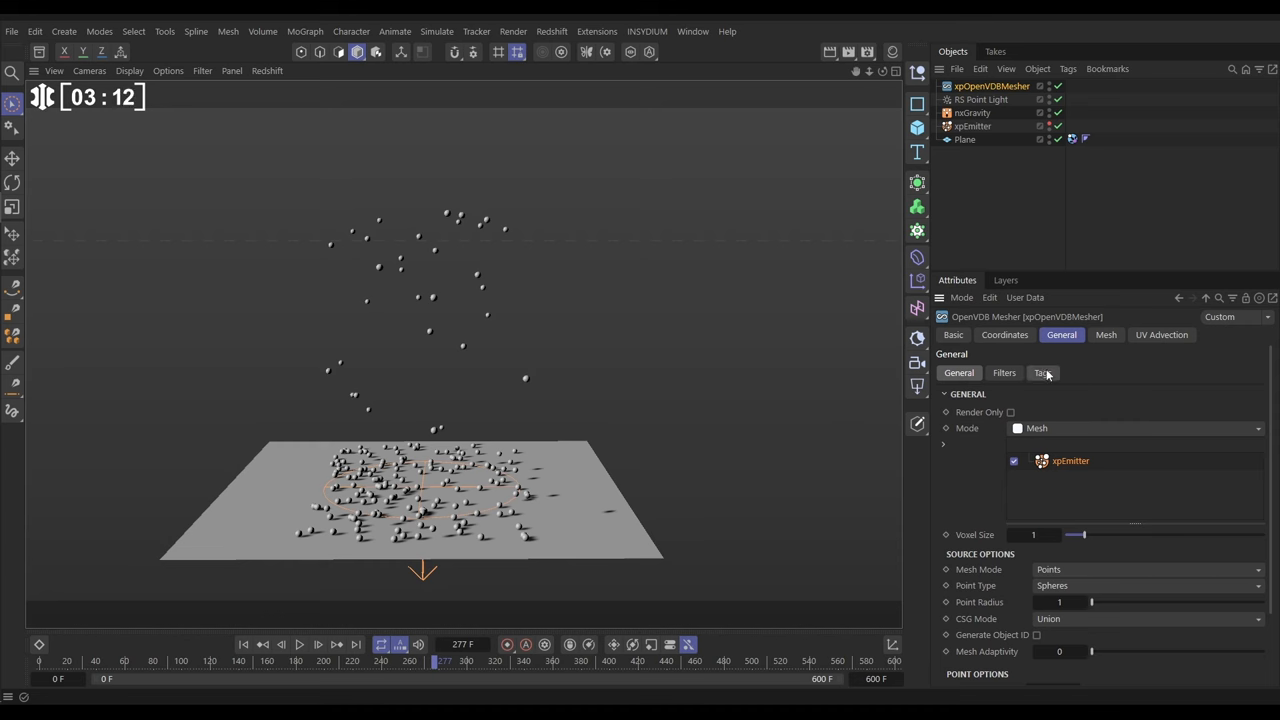
# - Enable Transfer Point Color in the mesher Tags section and inspect the PointColor tag
pyautogui.click(1042, 374)
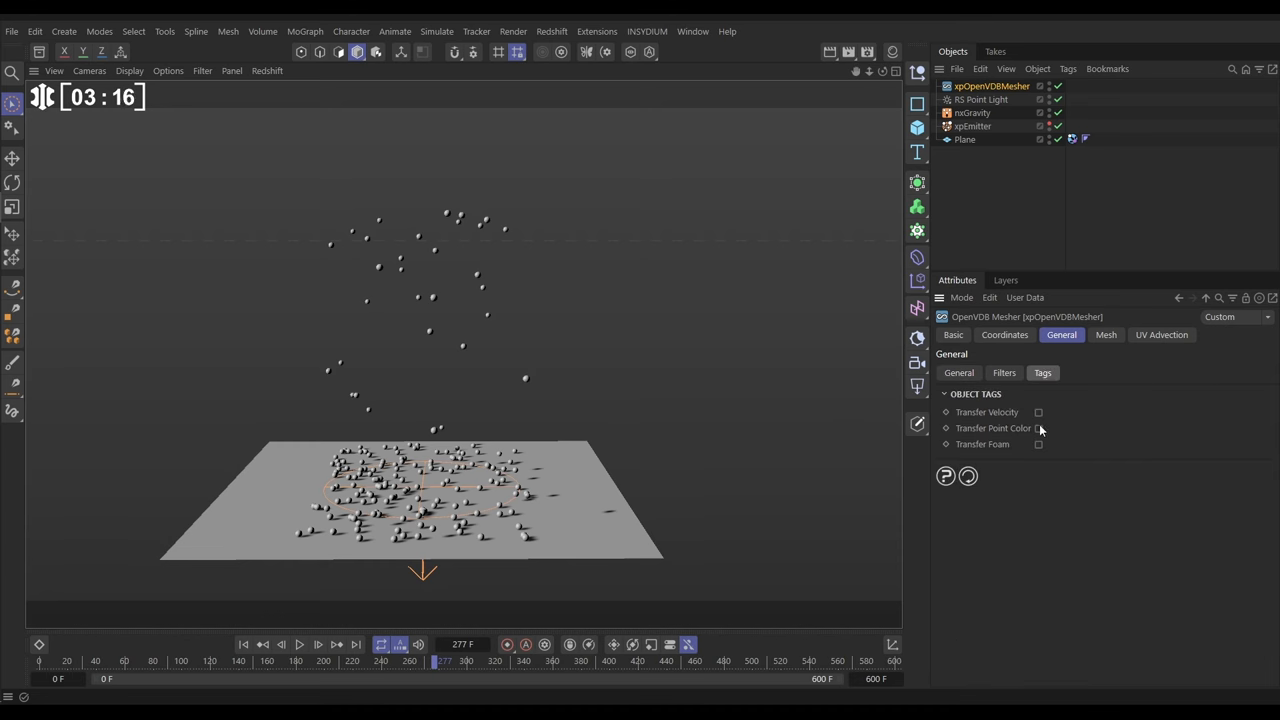
pyautogui.click(1038, 428)
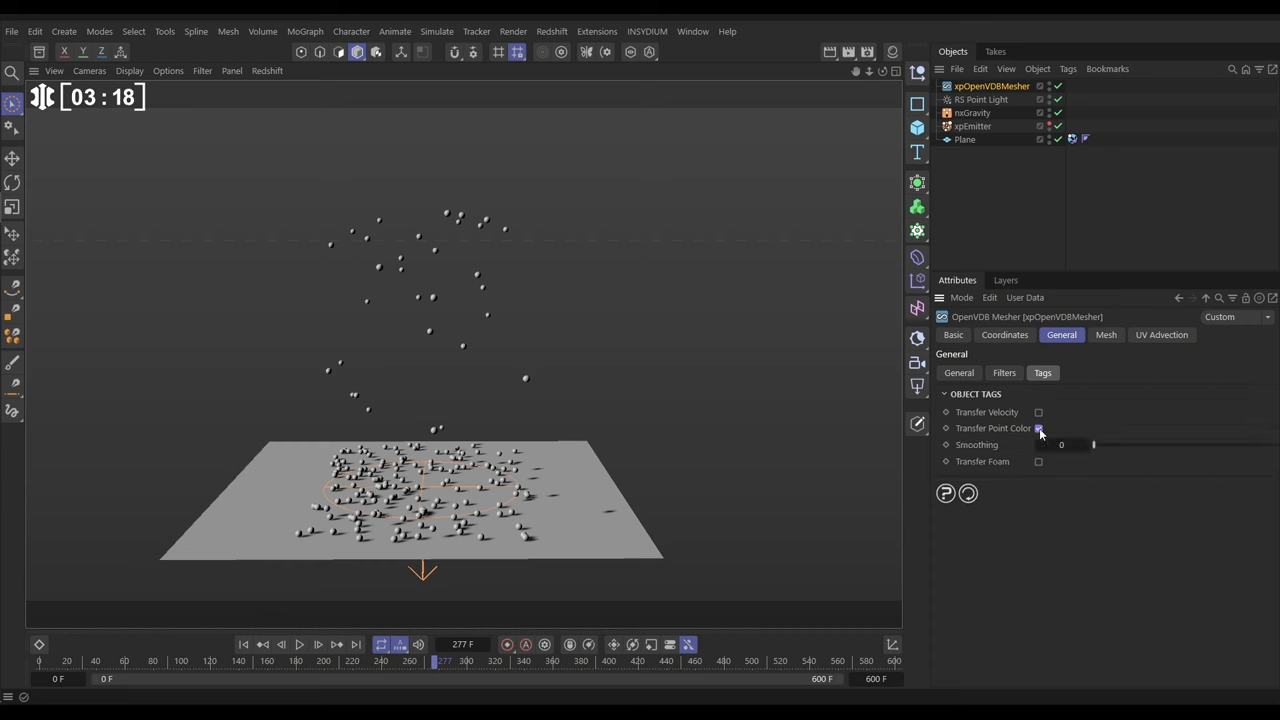
pyautogui.click(1038, 428)
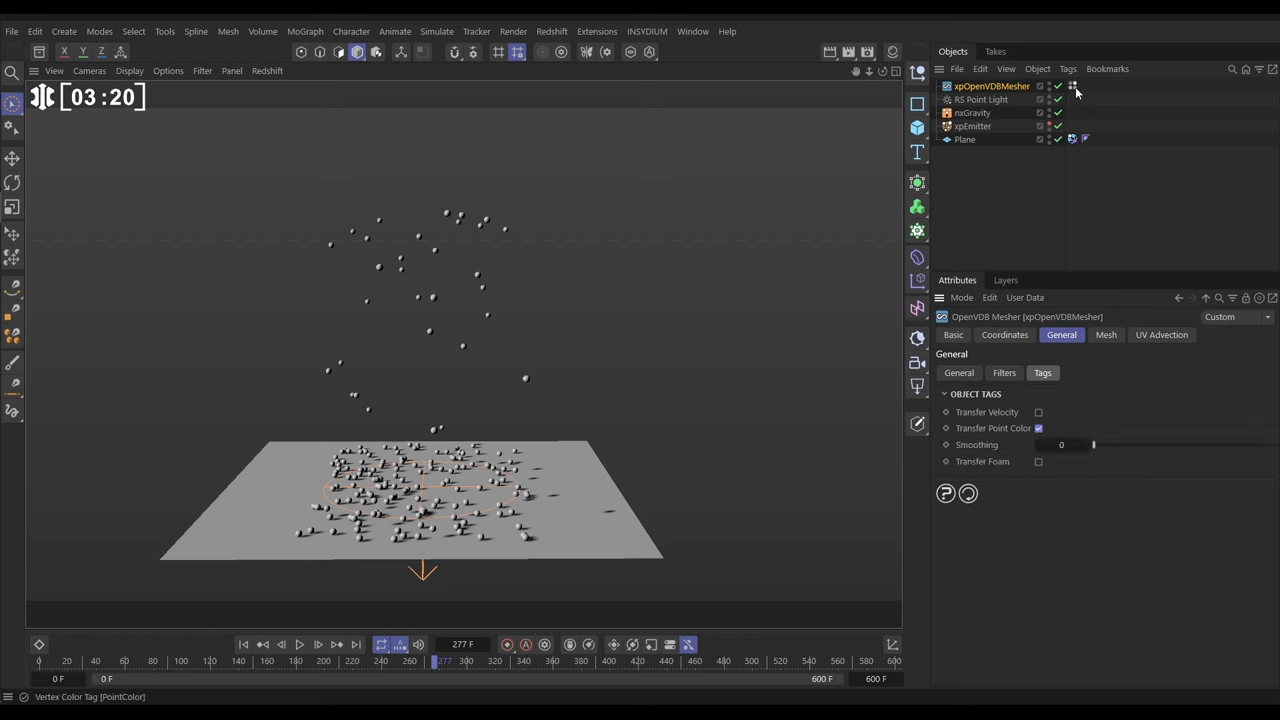
pyautogui.moveTo(1072, 86)
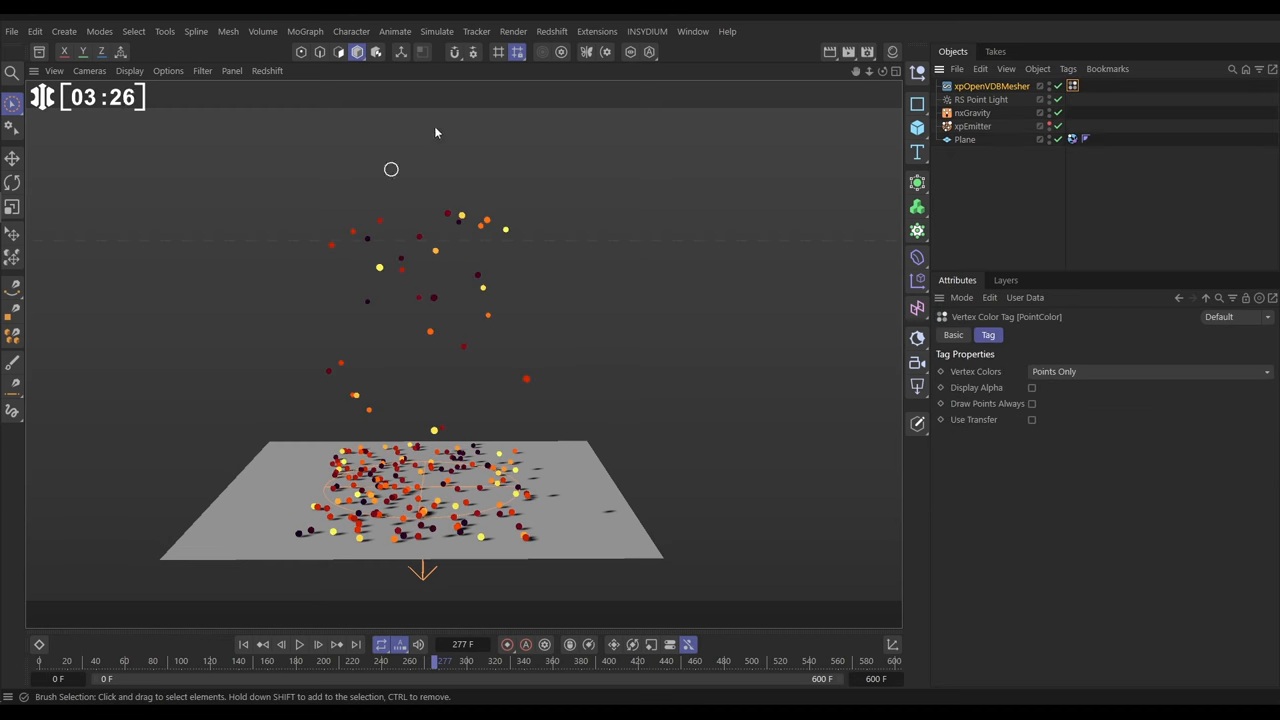
# - Replay the simulation to see the orange, yellow and dark coloured spheres landing
pyautogui.click(302, 644)
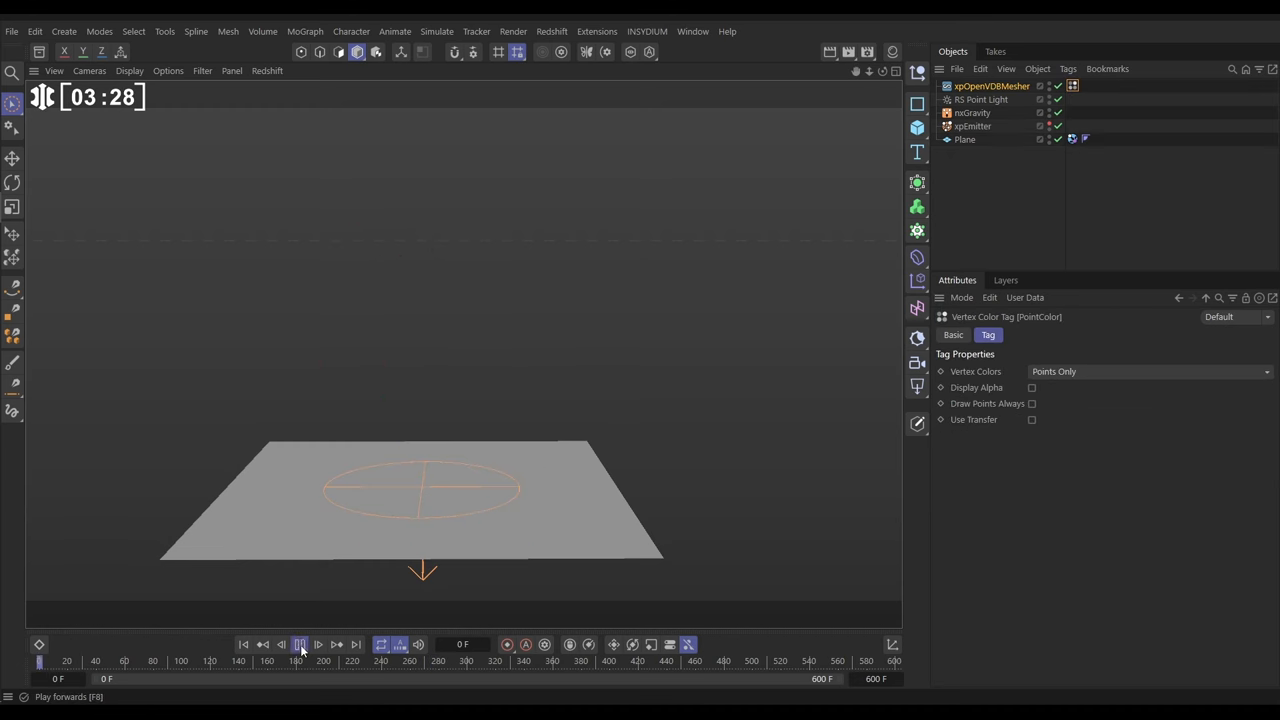
pyautogui.click(300, 644)
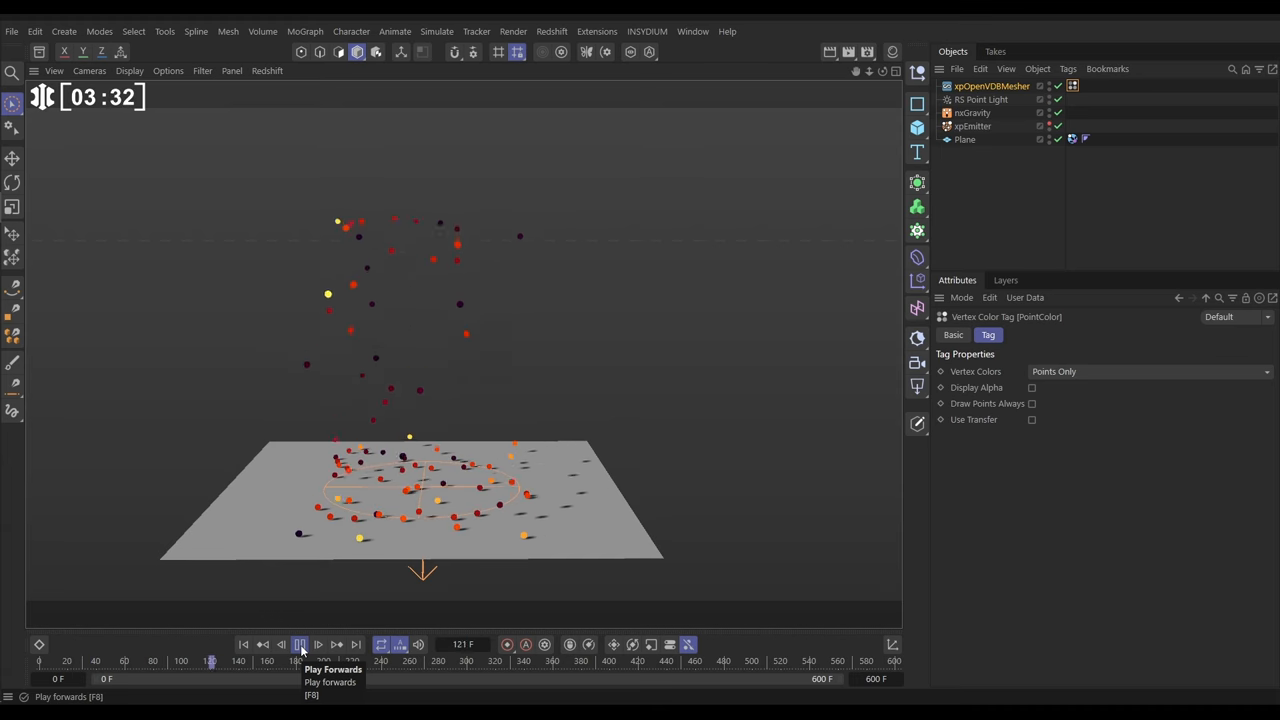
pyautogui.click(300, 644)
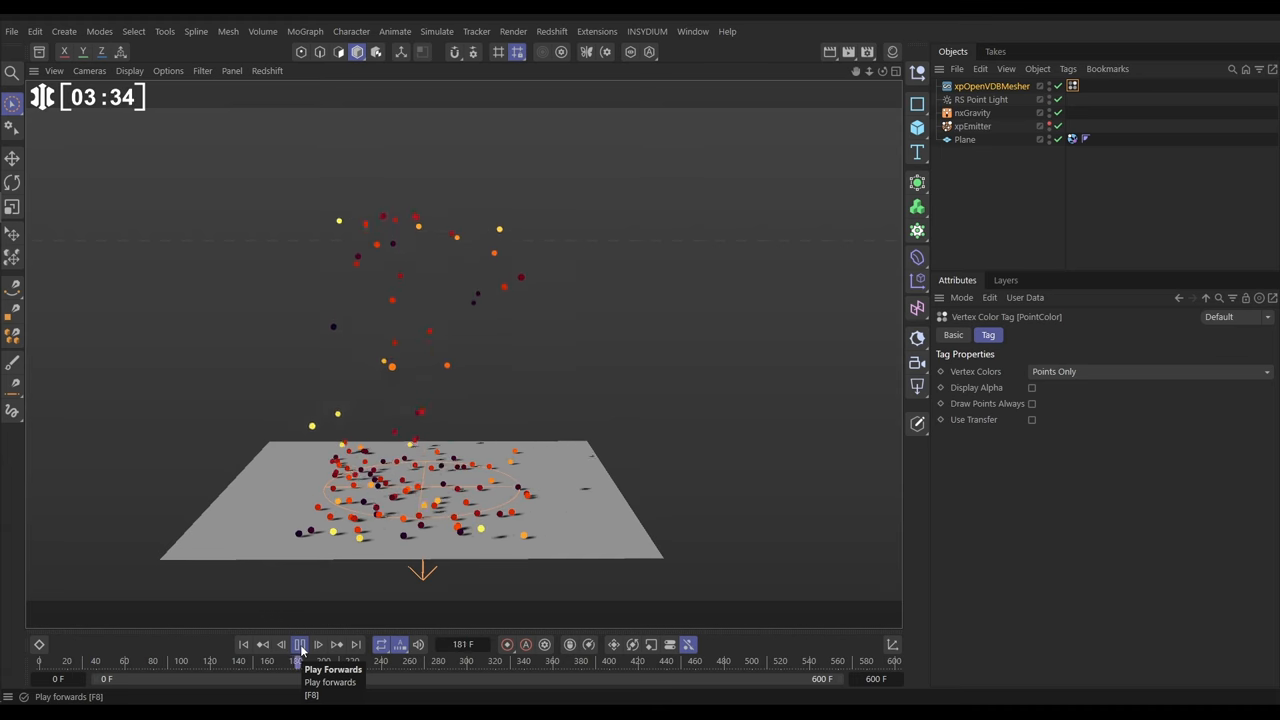
pyautogui.click(300, 642)
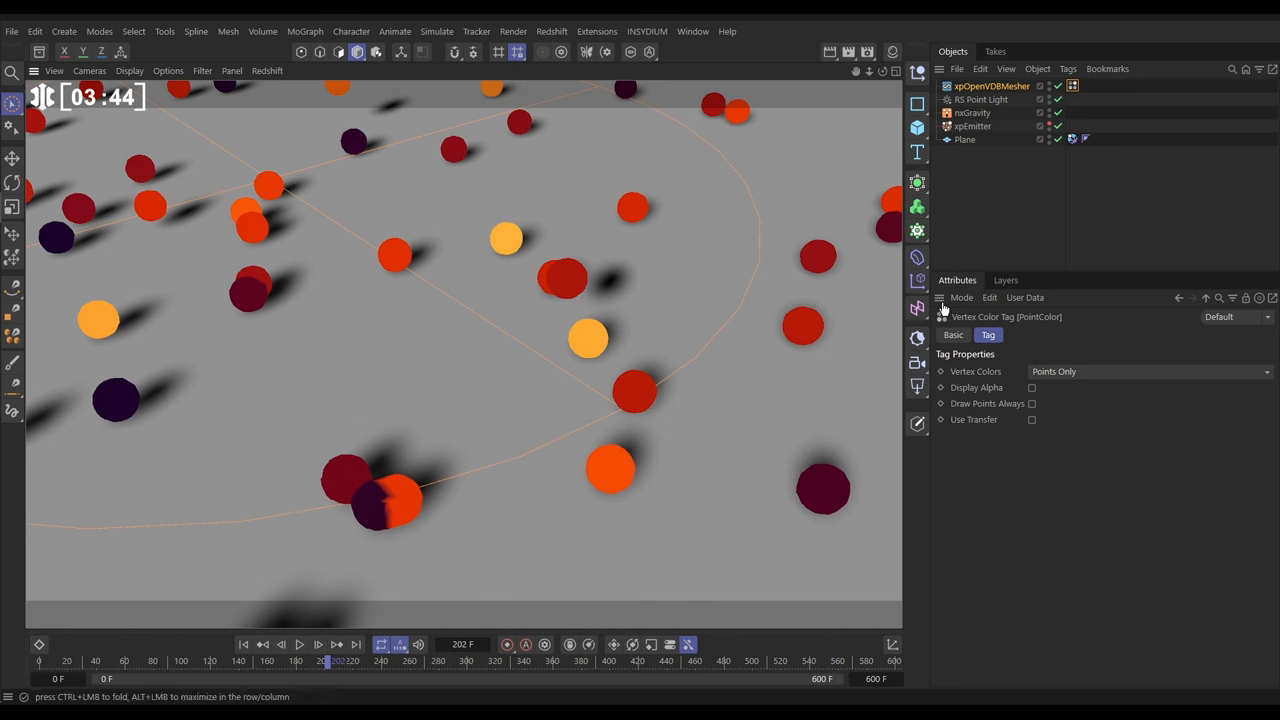
# - Raise the mesher's colour Smoothing slider and settle it at a moderate value
pyautogui.click(982, 84)
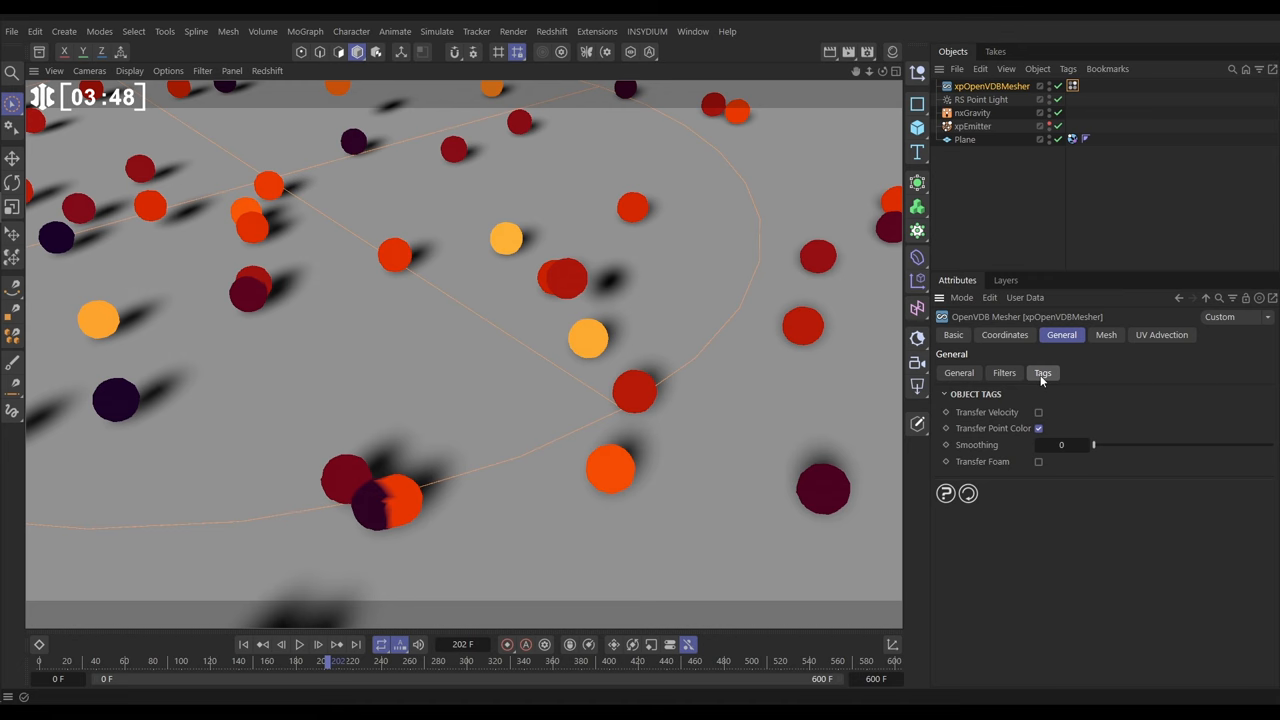
pyautogui.moveTo(1092, 444); pyautogui.dragTo(1130, 444)
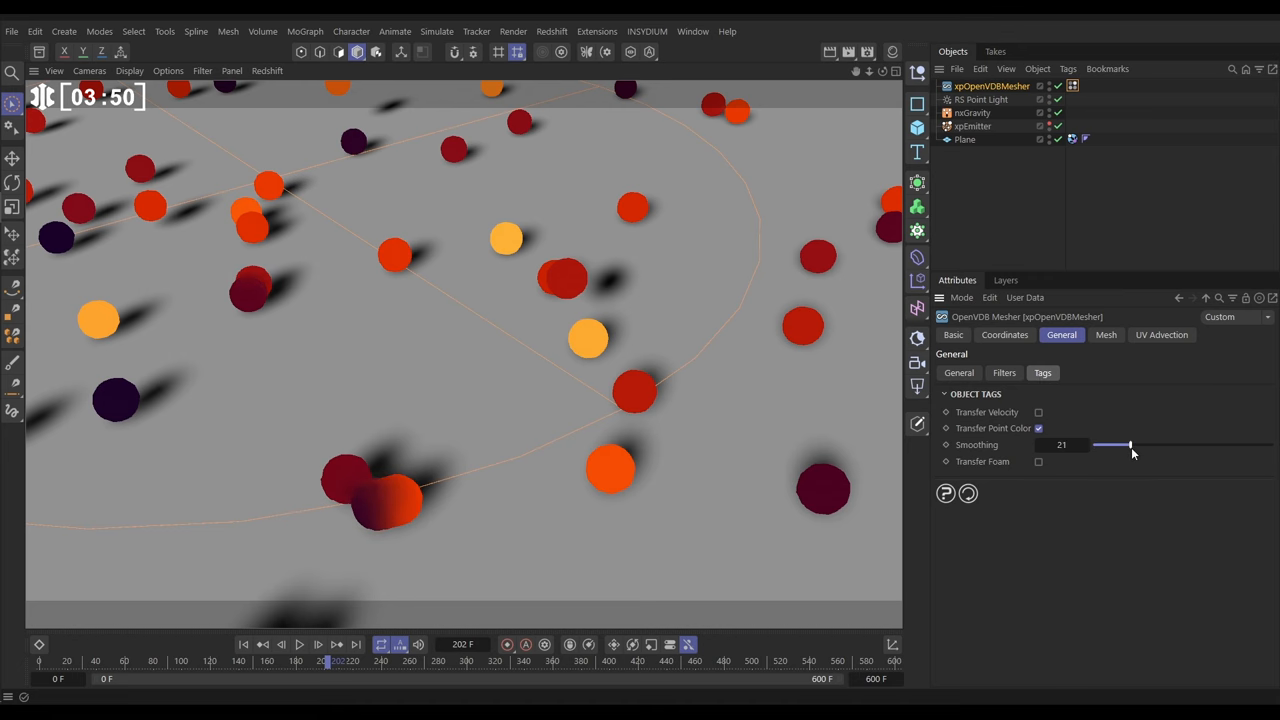
pyautogui.moveTo(1130, 444); pyautogui.dragTo(1108, 444)
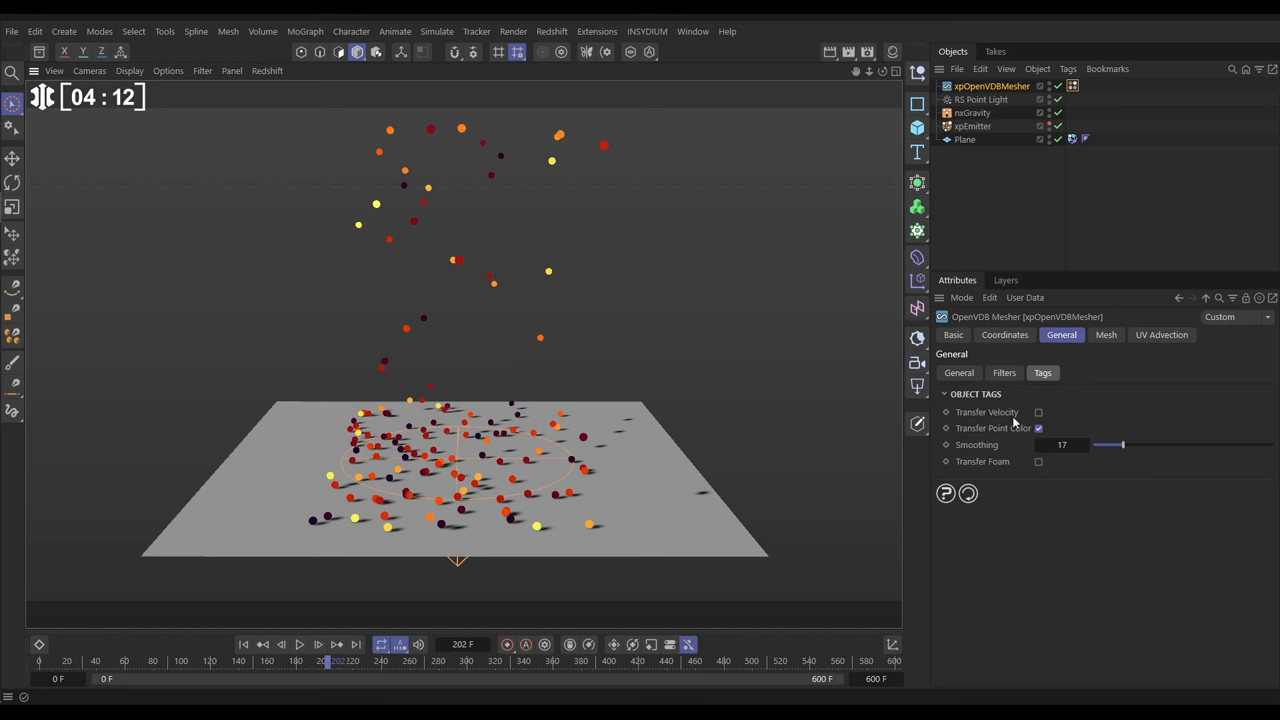
# - Enable Transfer Velocity on the mesher and inspect the new velocity vertex map tag
pyautogui.click(1038, 412)
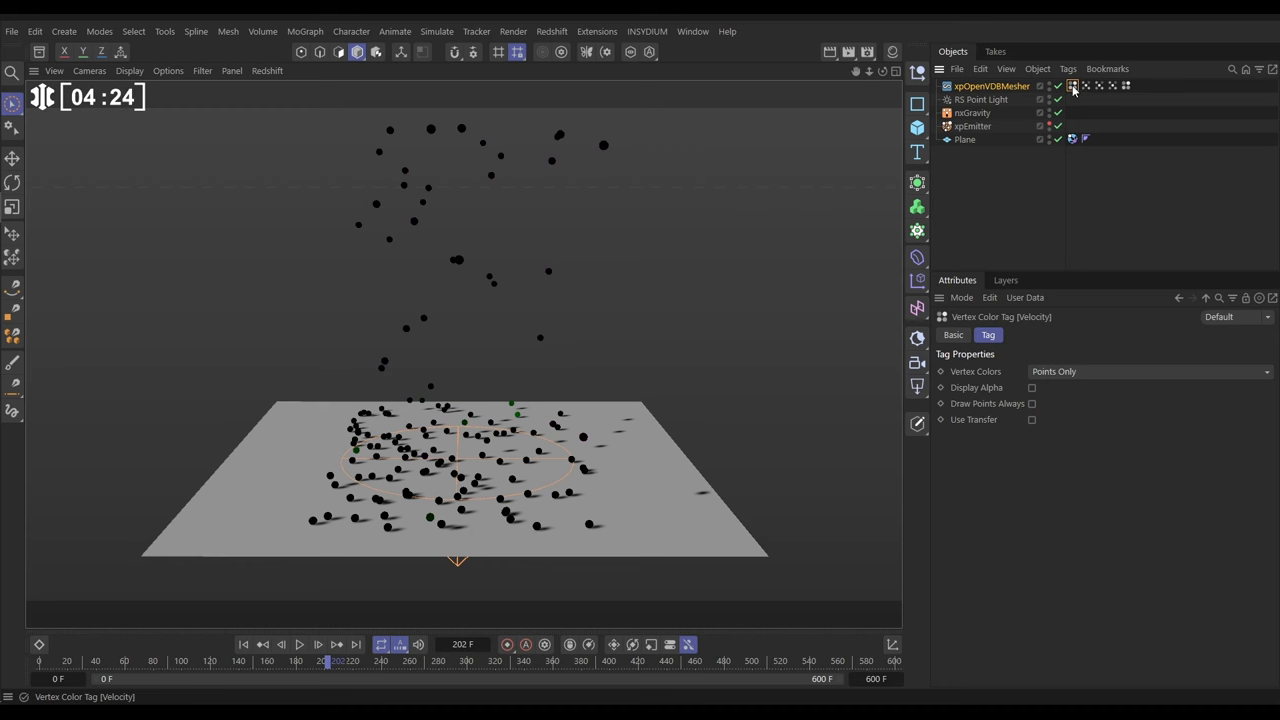
pyautogui.moveTo(1076, 88)
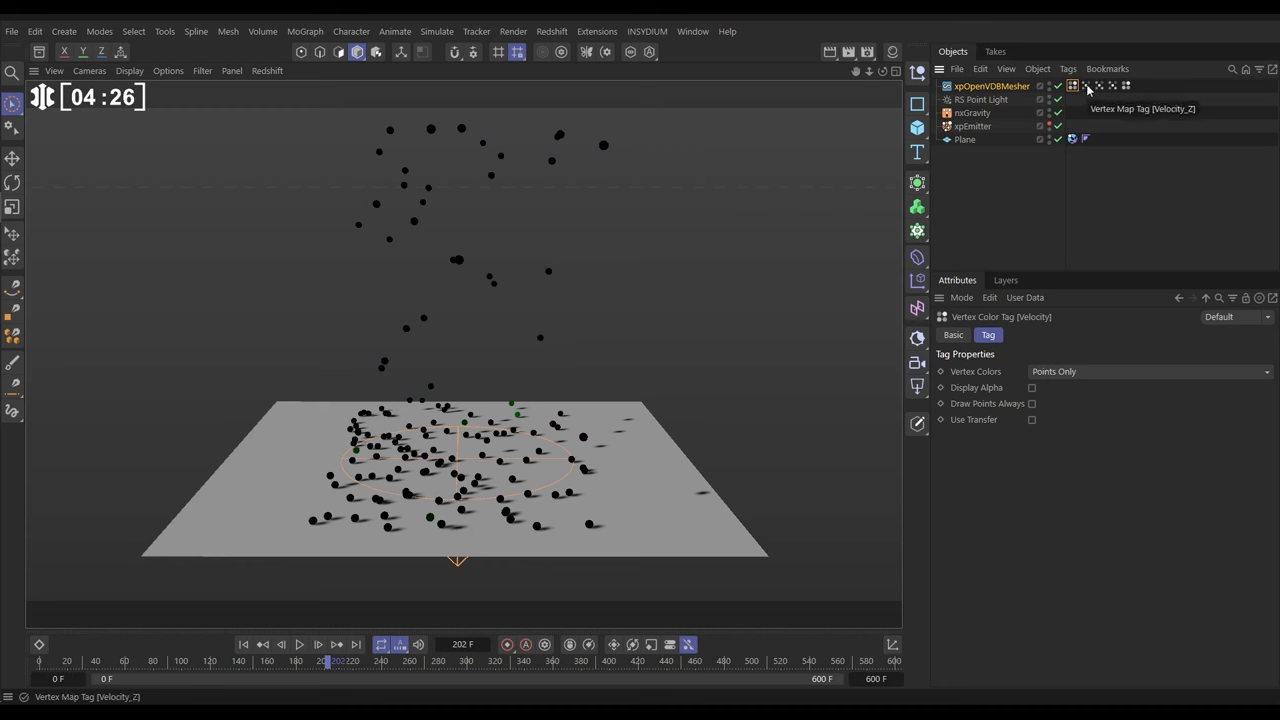
pyautogui.click(1084, 88)
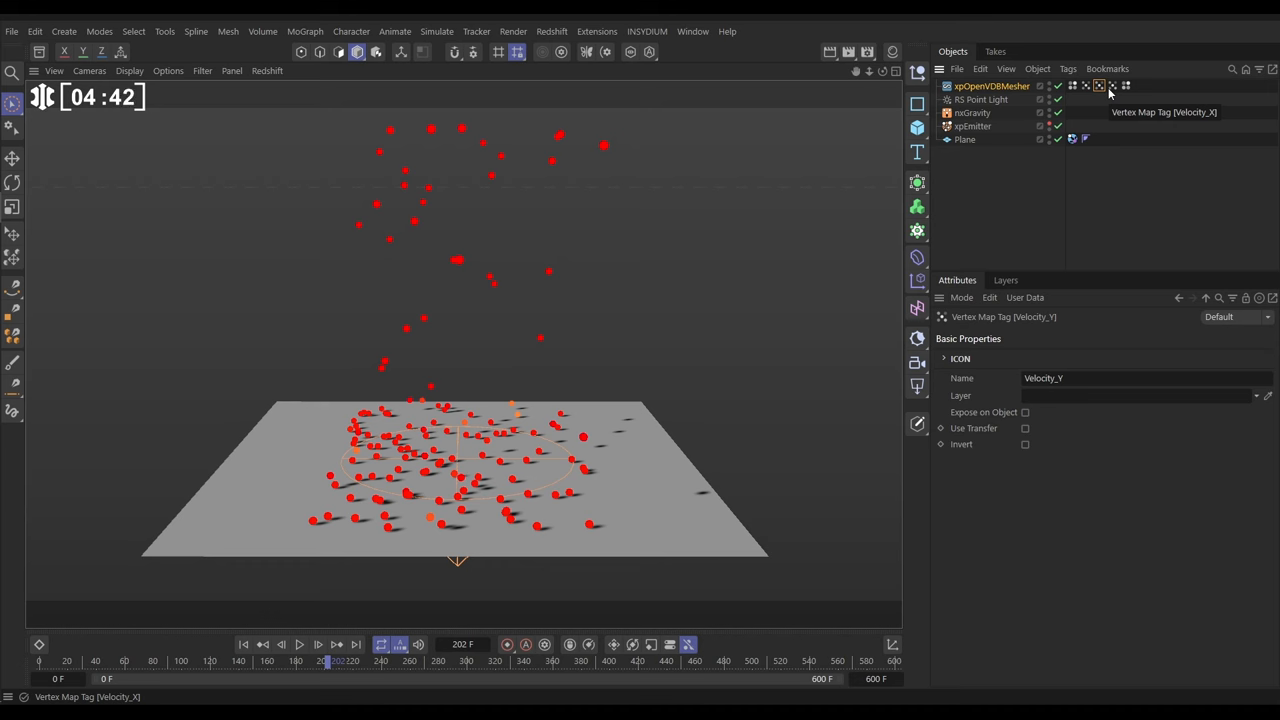
pyautogui.click(992, 86)
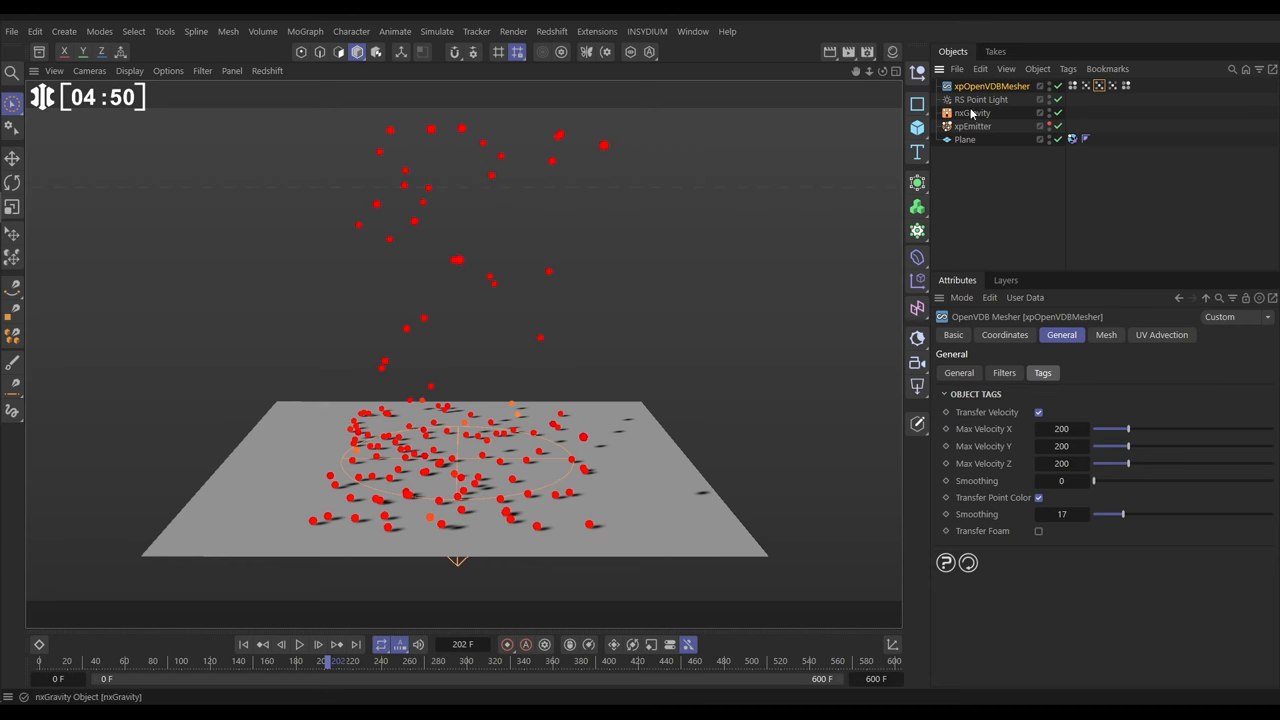
# - In the mesher Source Options switch Point Type from Spheres to Trails for stretched streaks
pyautogui.click(958, 374)
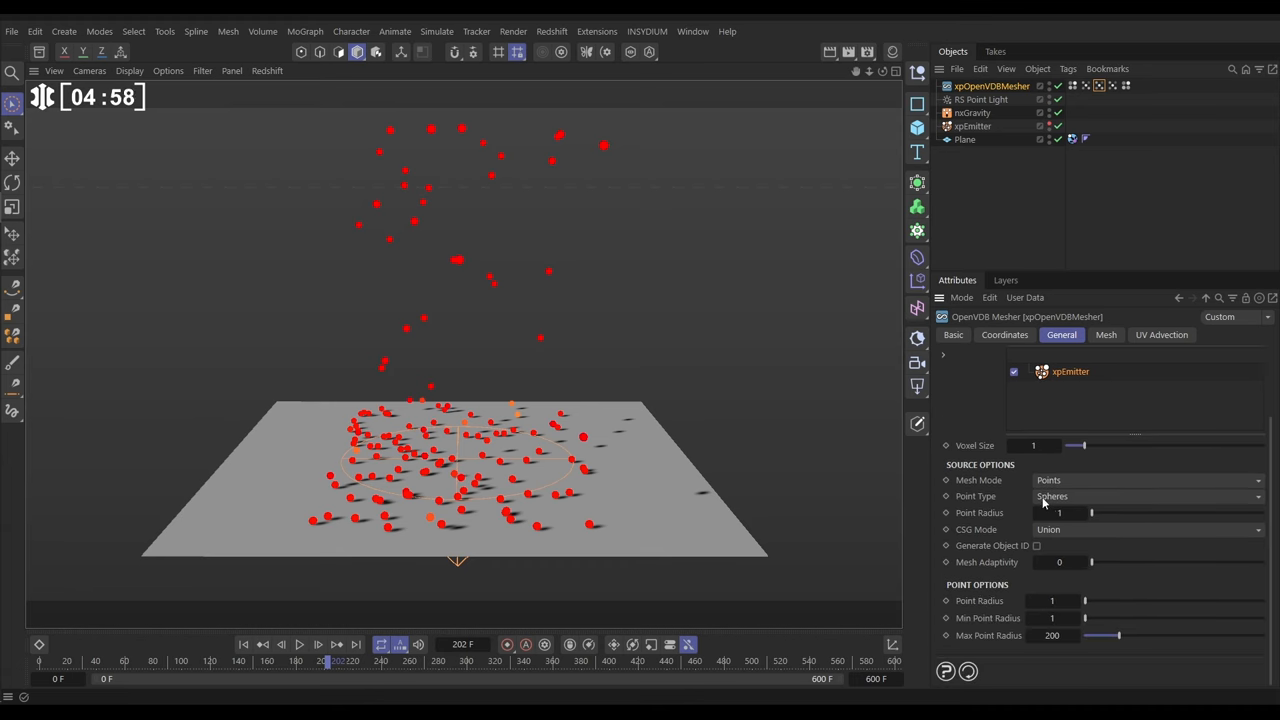
pyautogui.click(1144, 496)
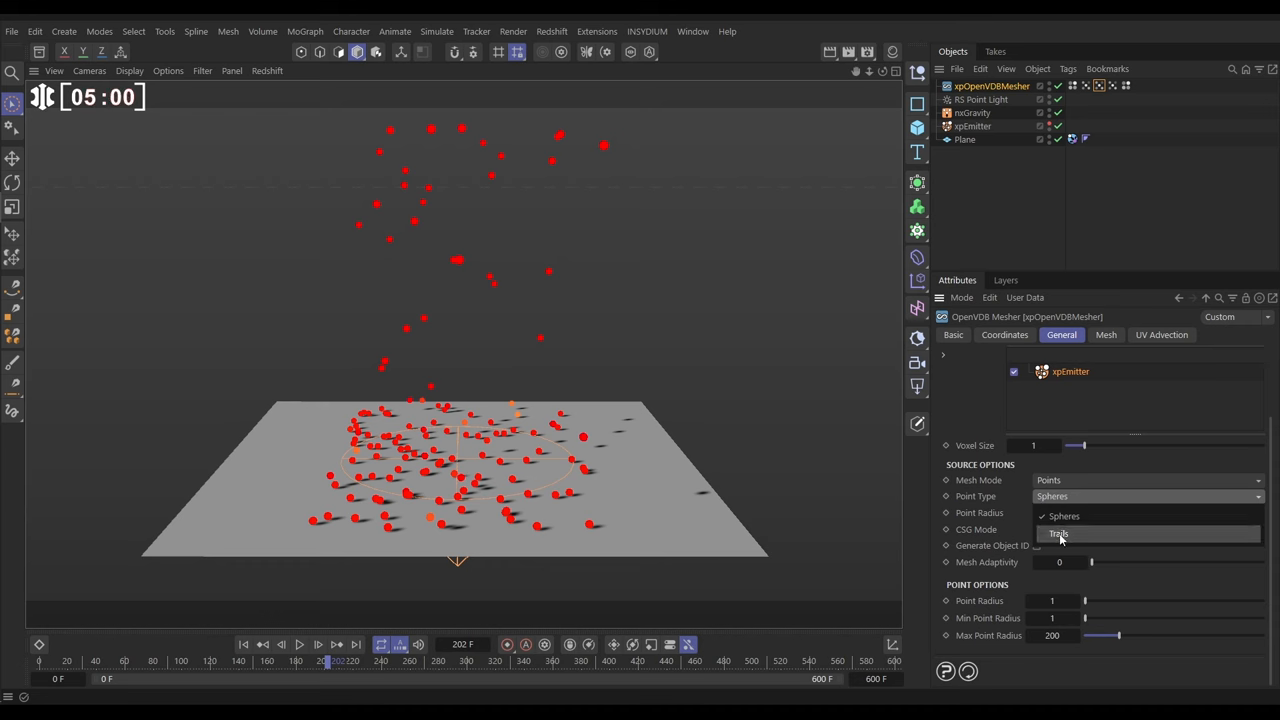
pyautogui.moveTo(1058, 536)
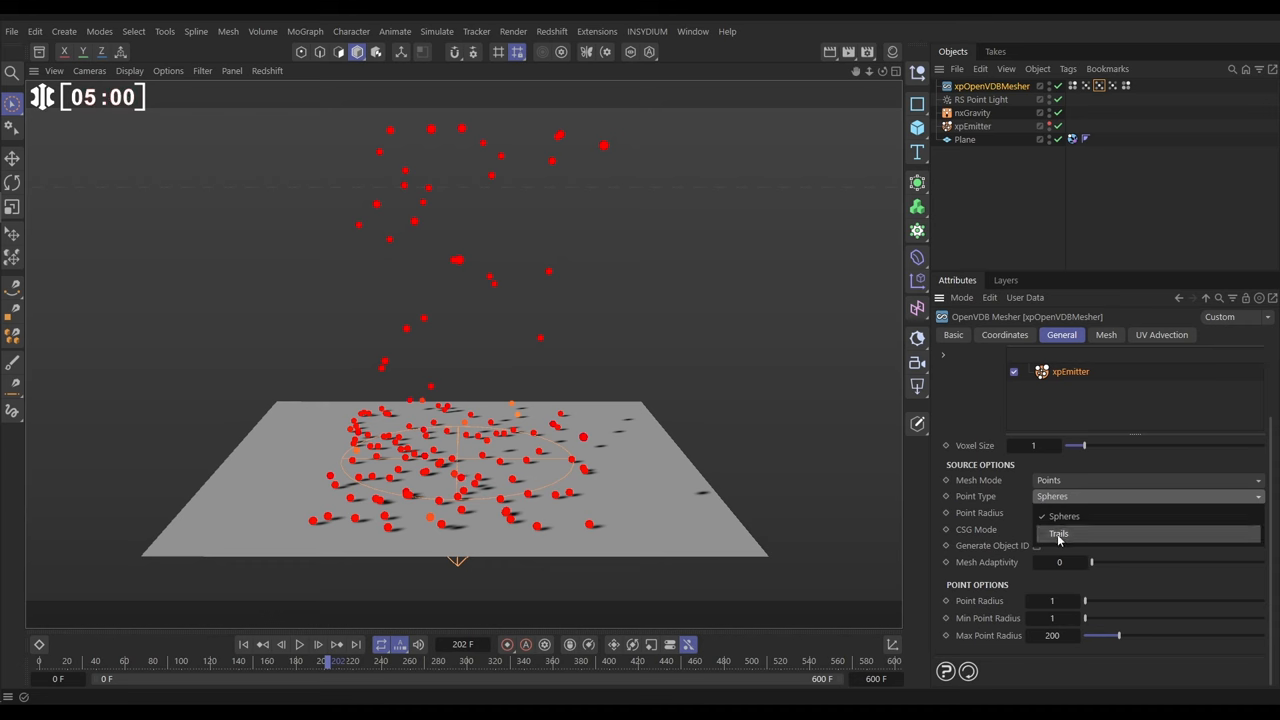
pyautogui.click(1056, 532)
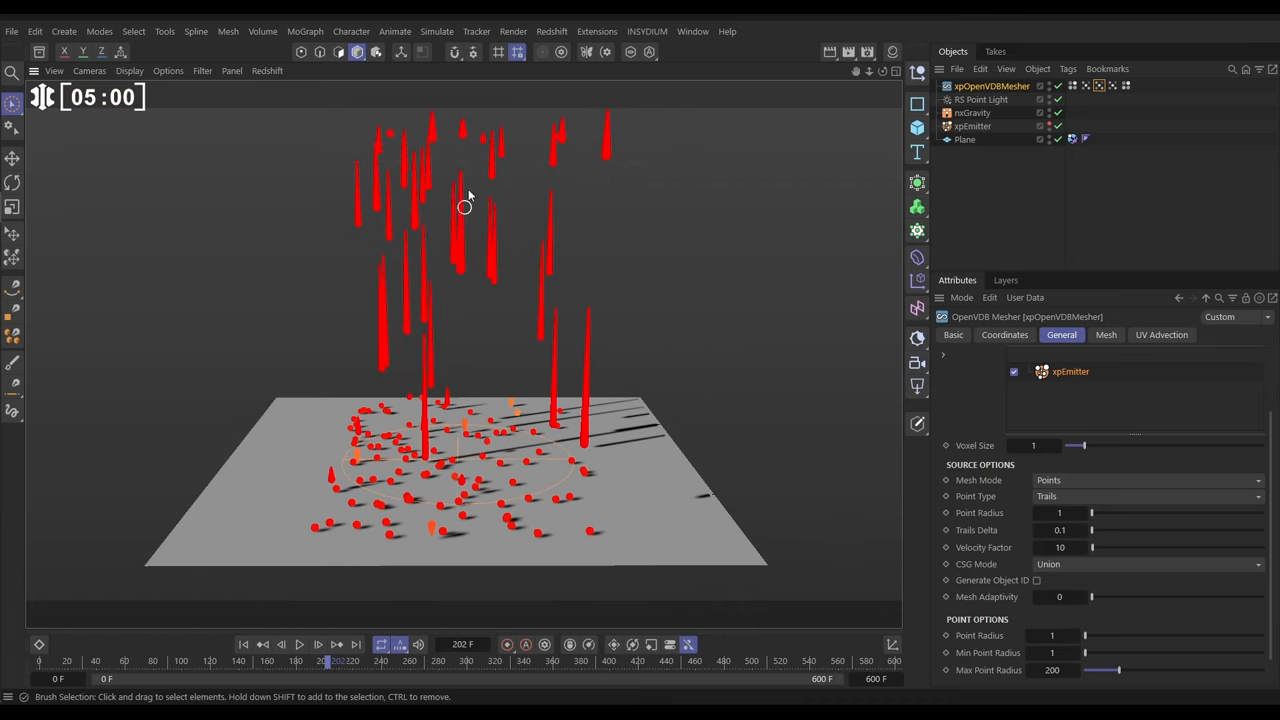
pyautogui.moveTo(464, 252)
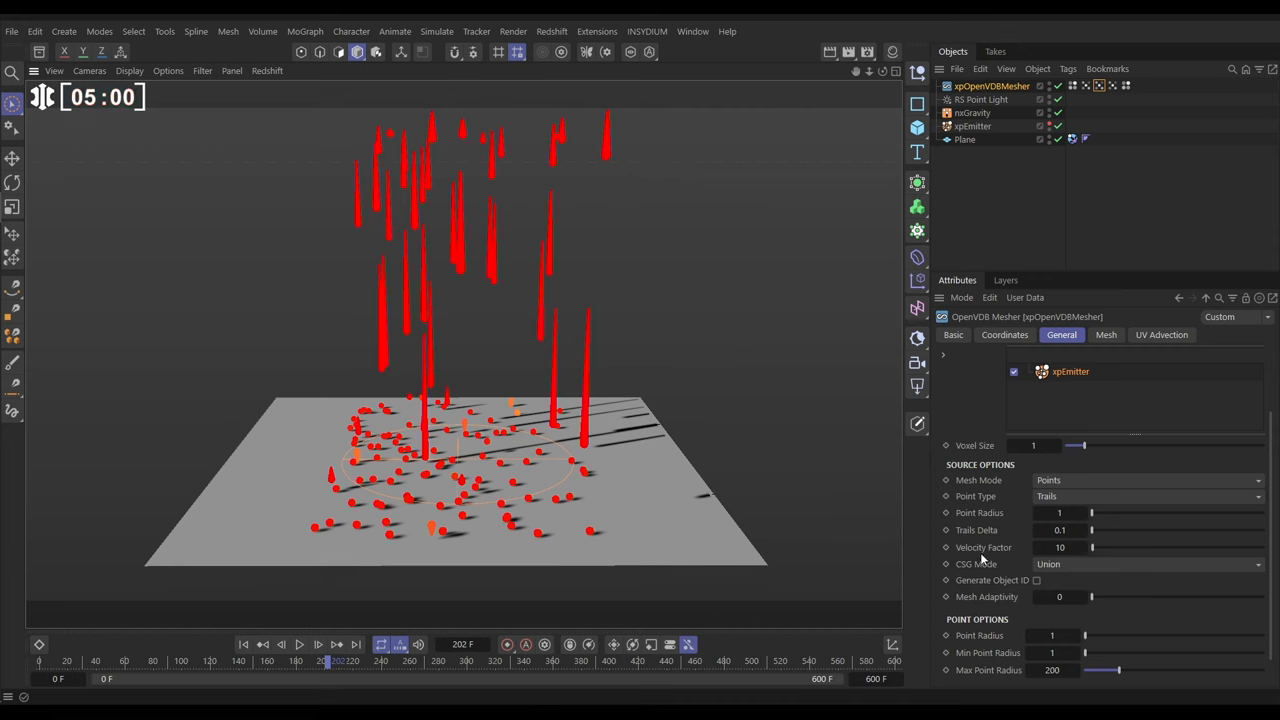
pyautogui.moveTo(544, 402)
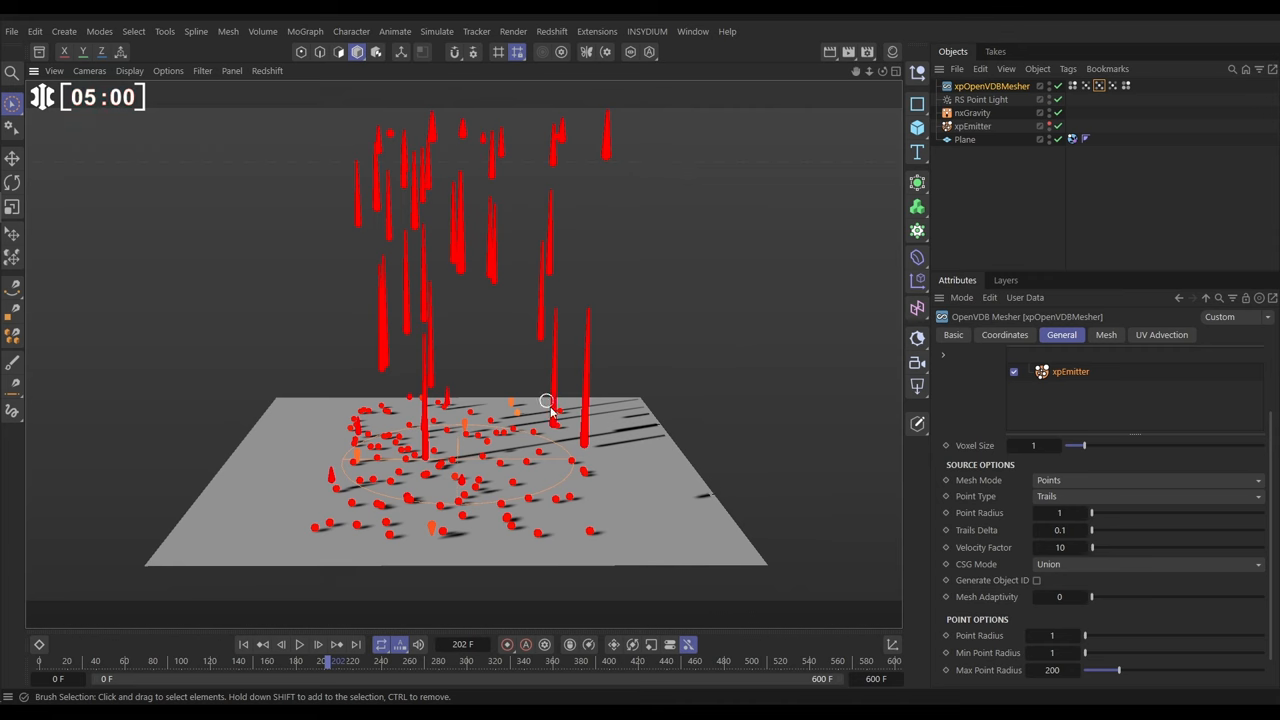
pyautogui.moveTo(1050, 564)
pyautogui.write('4')
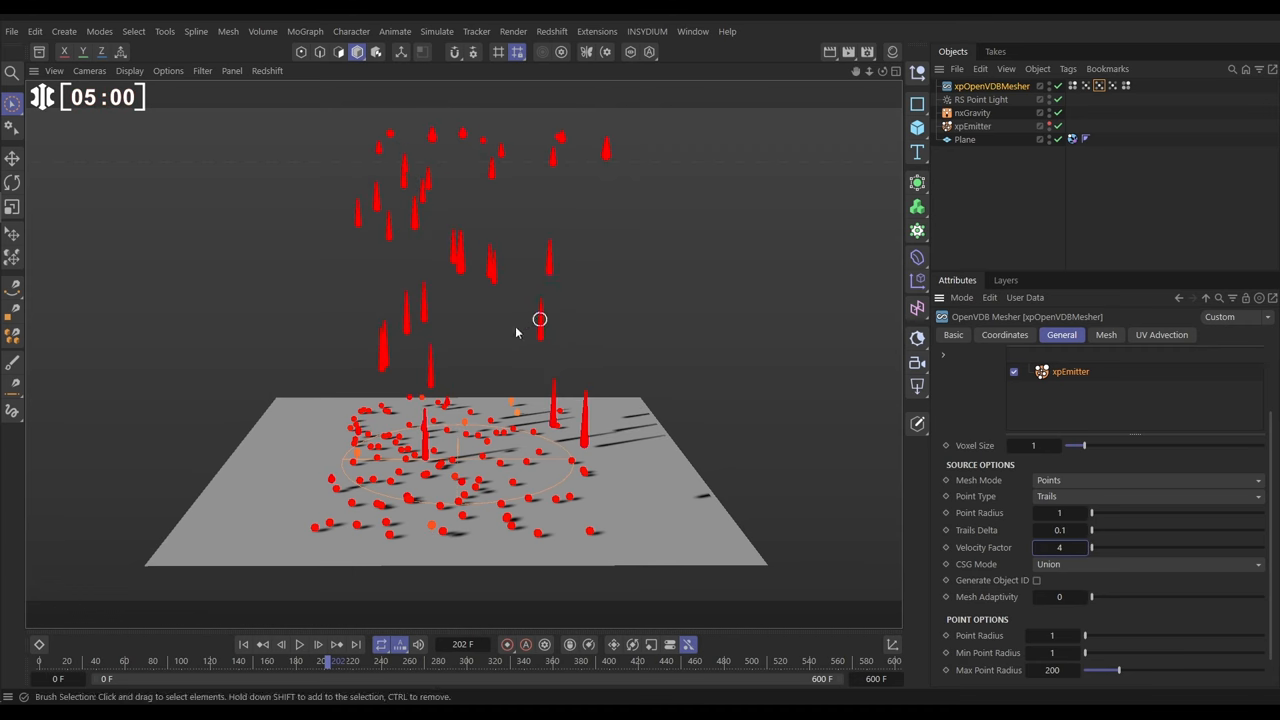
# - Check the mesher's Velocity and PointColor tags, then play to see orange, yellow and dark-red trails
pyautogui.click(1108, 88)
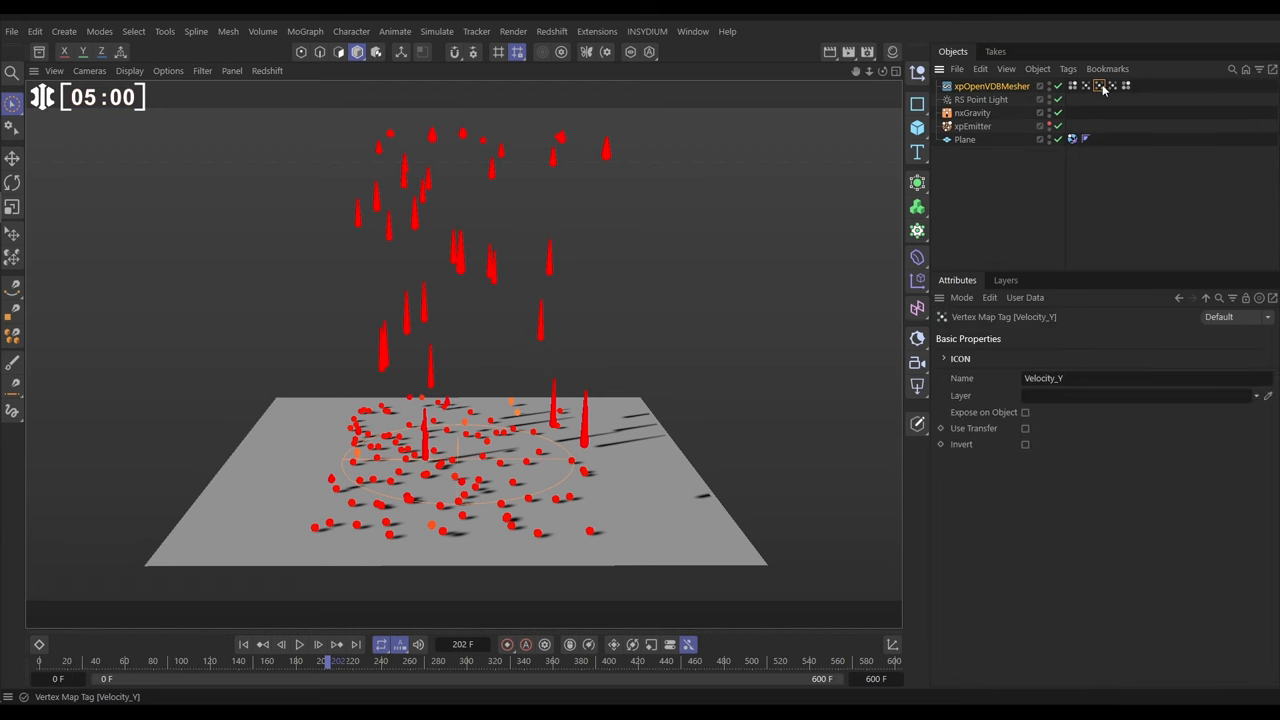
pyautogui.moveTo(1104, 88)
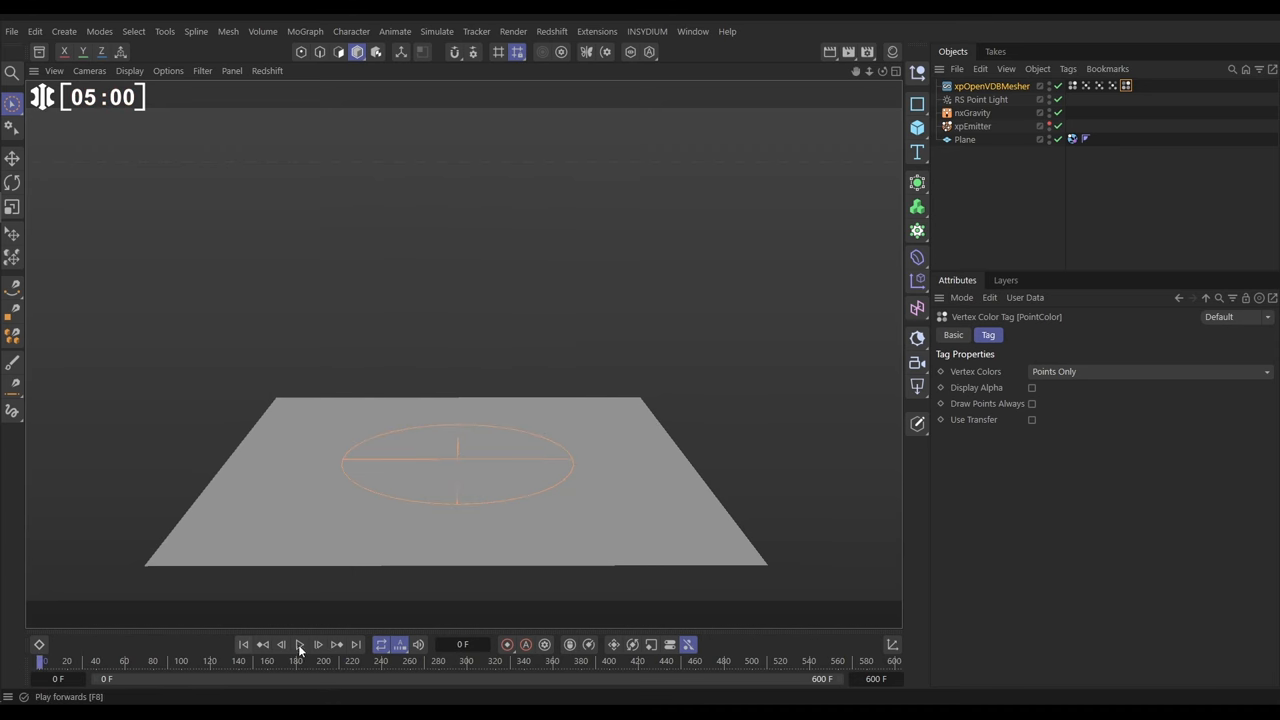
pyautogui.click(300, 644)
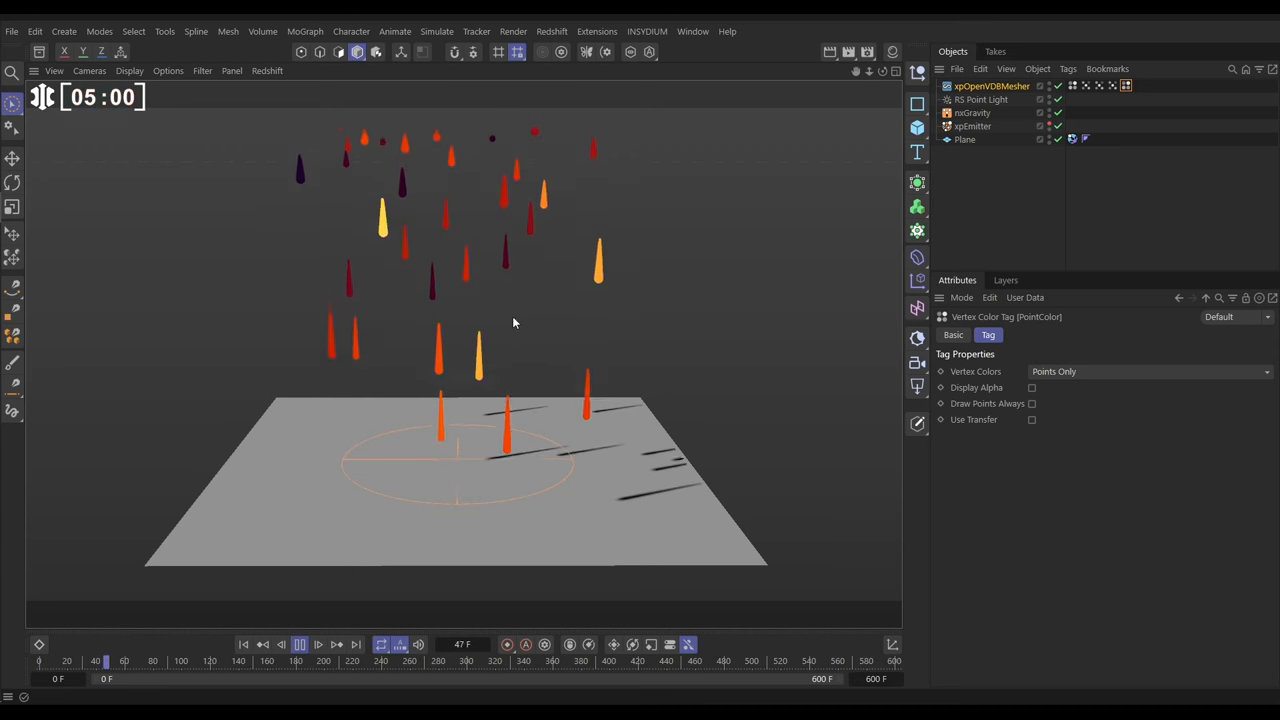
pyautogui.click(300, 644)
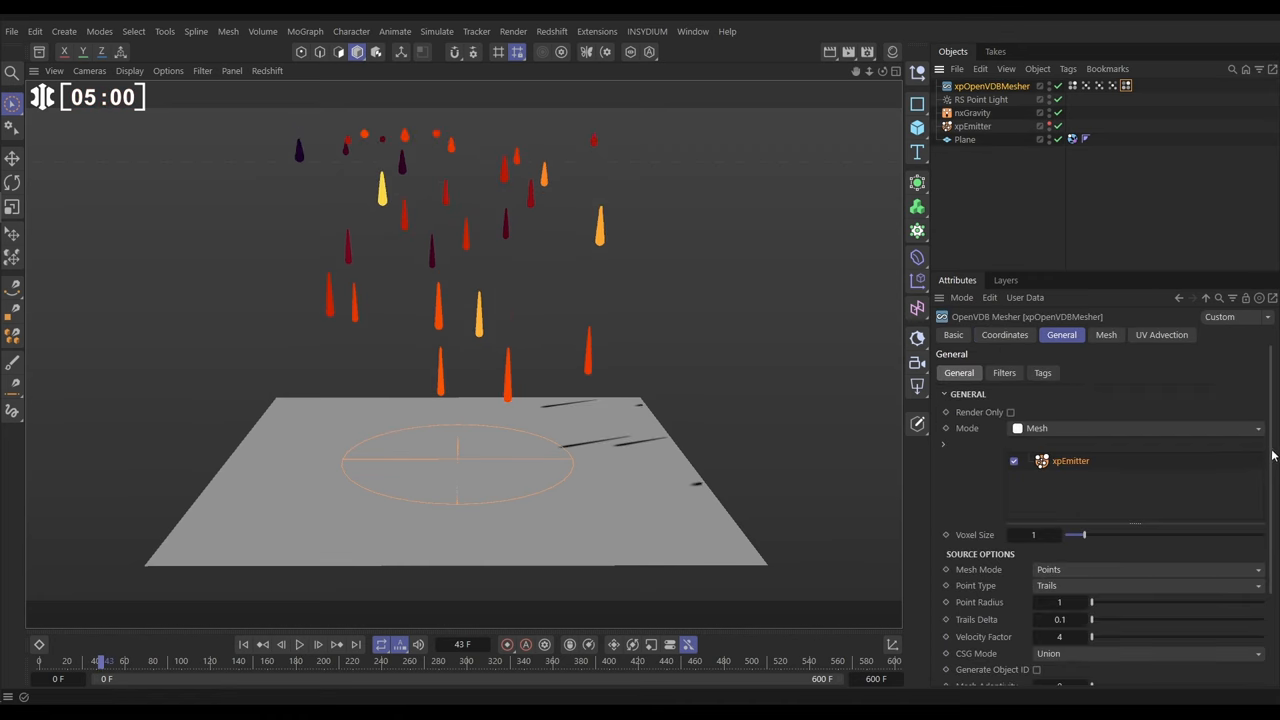
# - Raise Trails Delta to 4.9 in the mesher's Source Options and rewind to frame 0
pyautogui.scroll(-3)
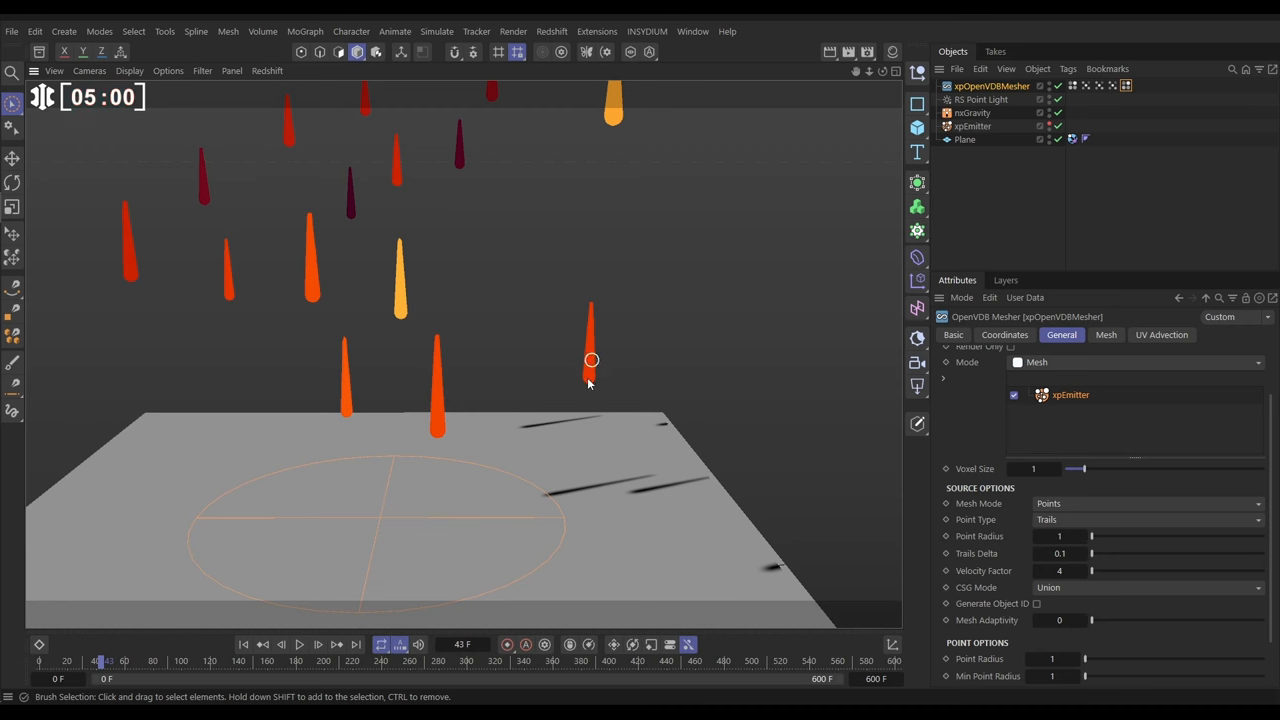
pyautogui.click(1062, 552)
pyautogui.write('4.9')
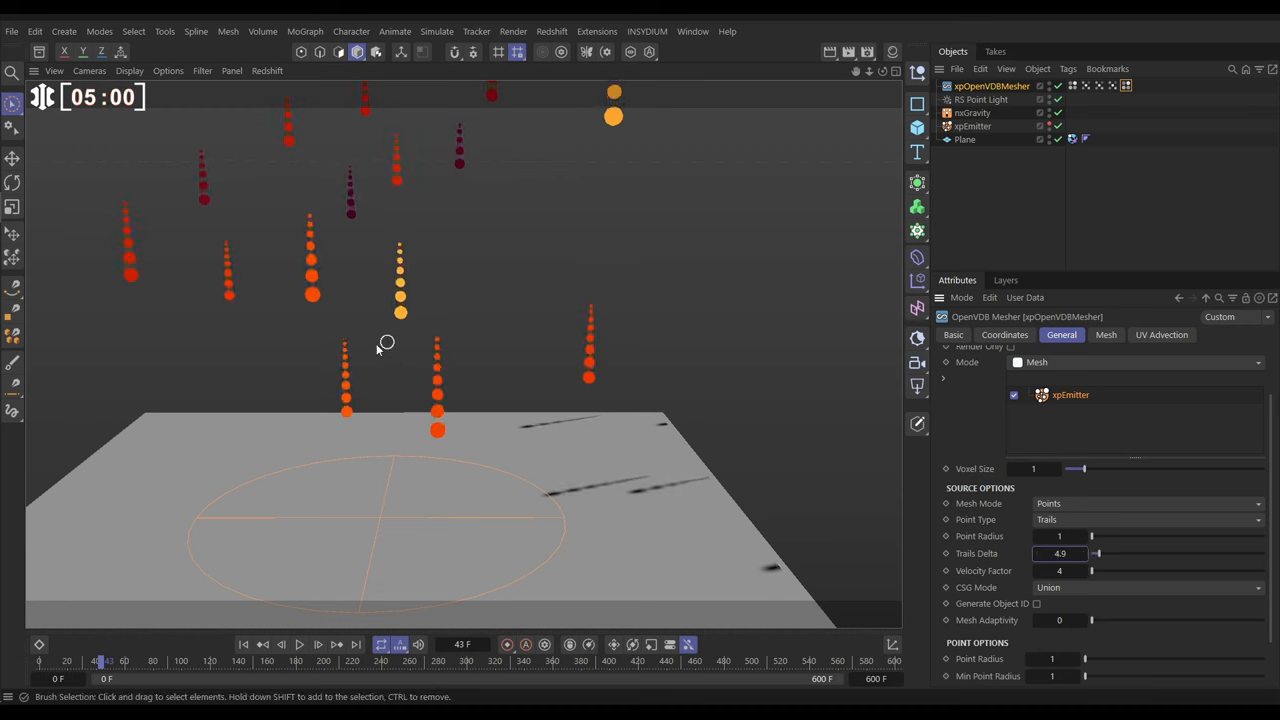
pyautogui.moveTo(540, 276)
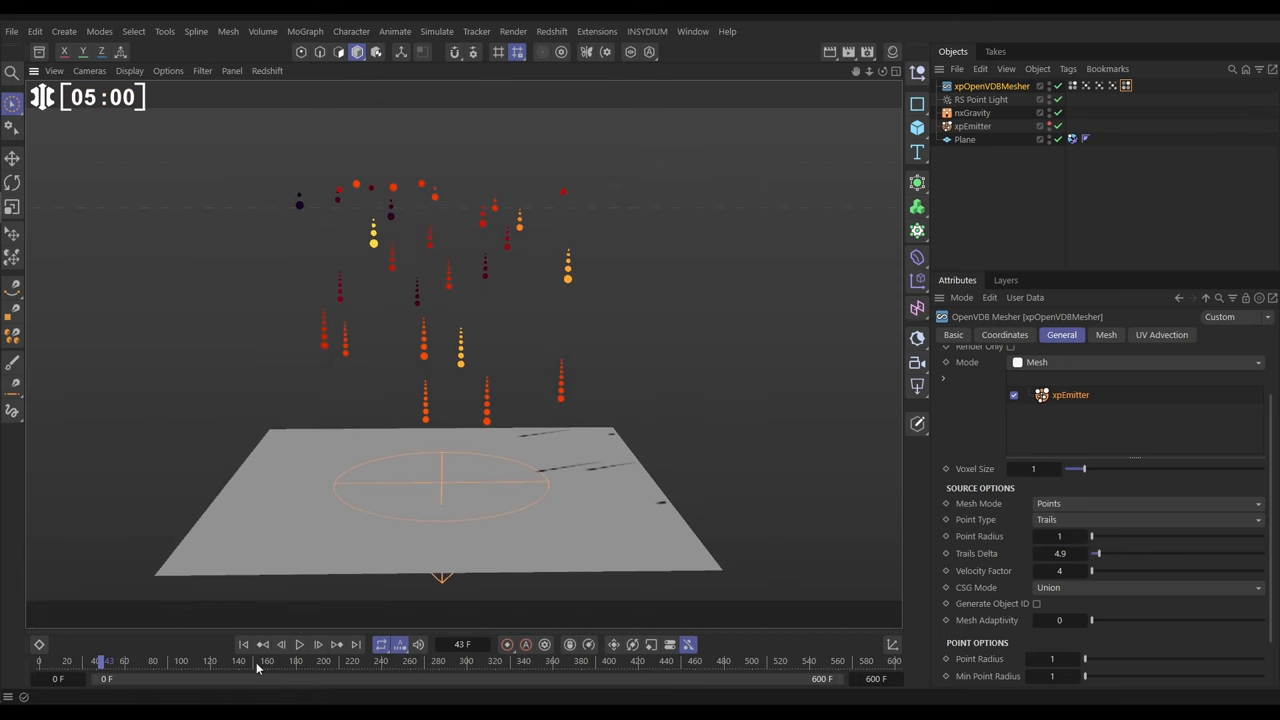
pyautogui.click(244, 644)
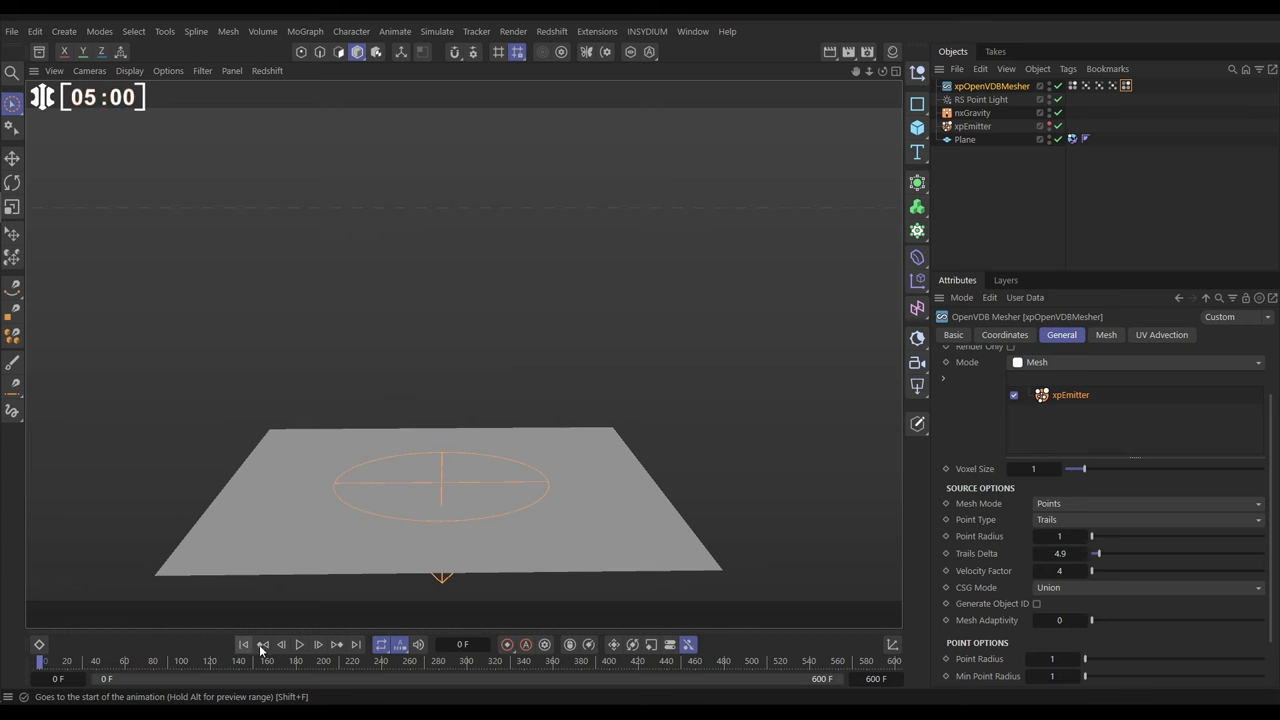
# - Play the beaded-chain trails briefly and stop to lower Trails Delta to 0.2
pyautogui.click(300, 644)
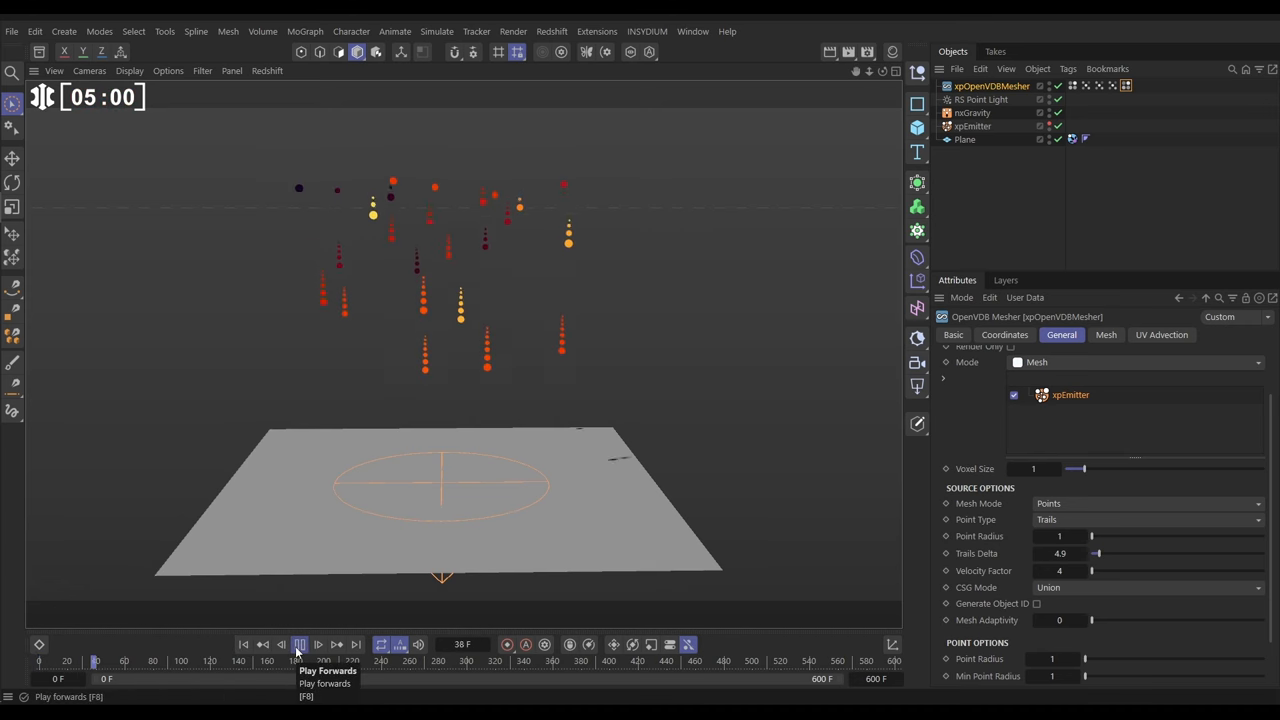
pyautogui.click(300, 644)
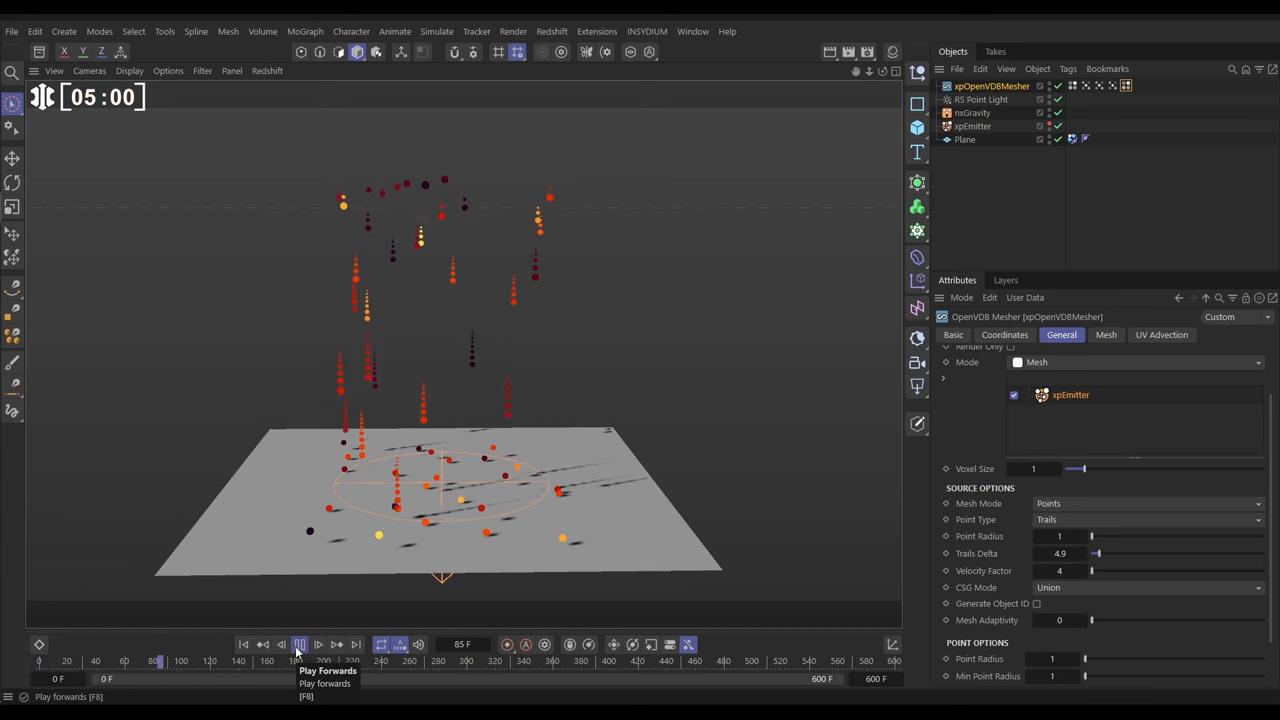
pyautogui.click(304, 640)
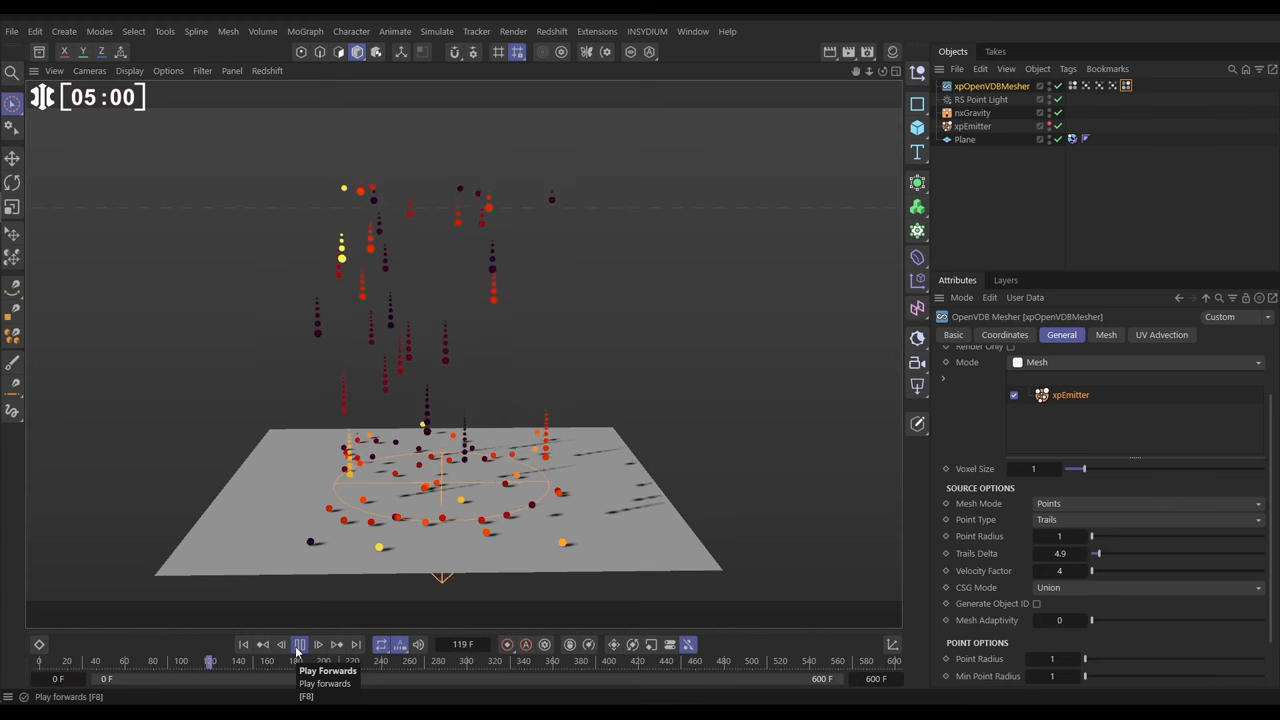
pyautogui.click(300, 640)
pyautogui.write('0.3')
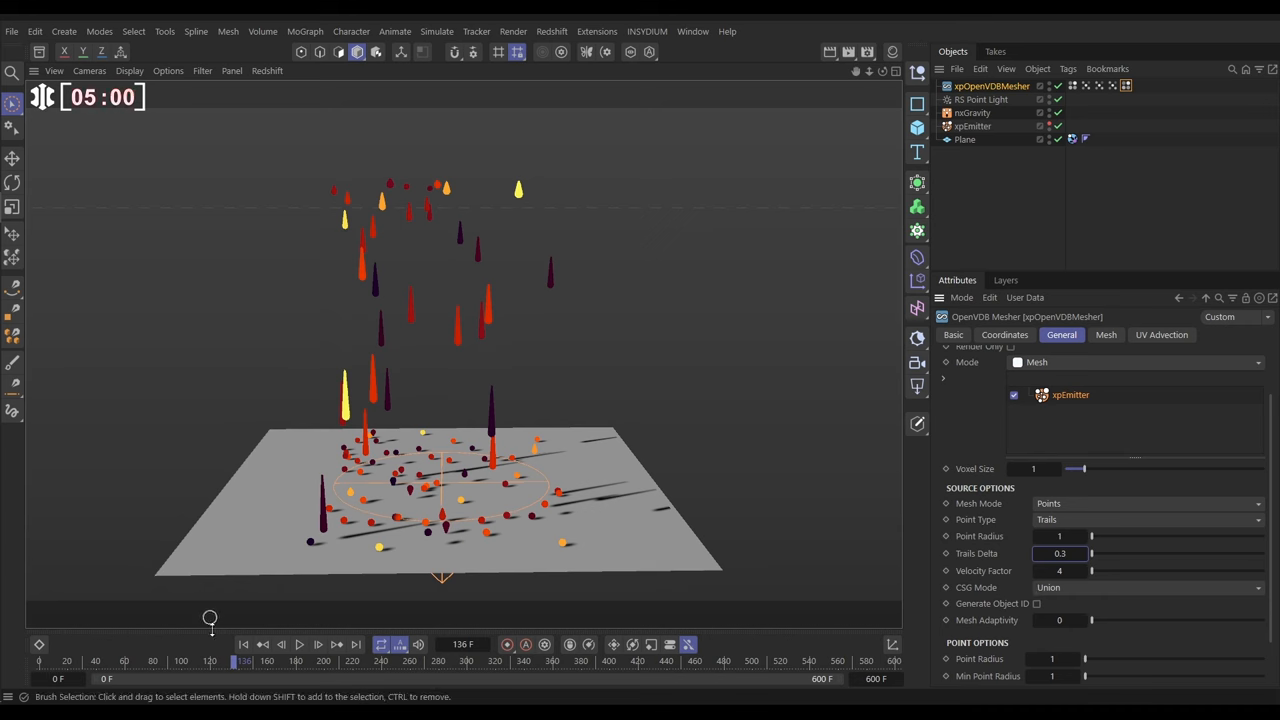
# - Replay from the start so smooth pointed coloured teardrop trails fall onto the plane
pyautogui.click(300, 644)
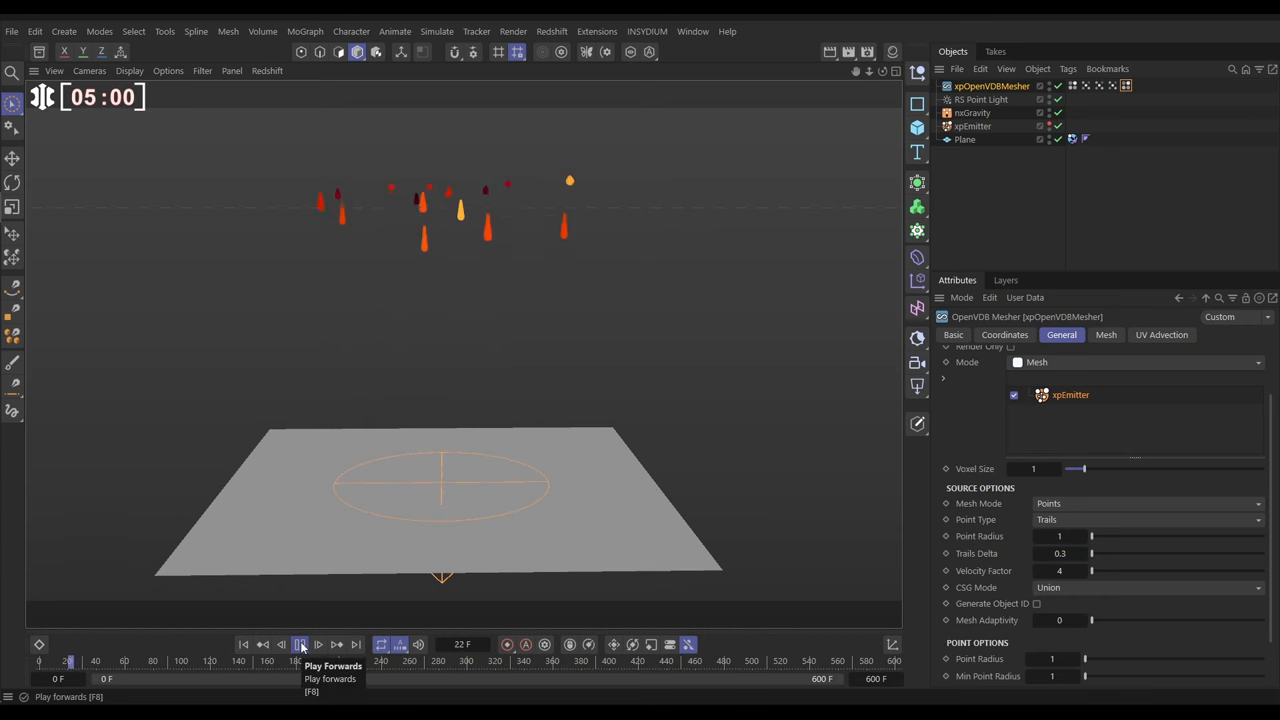
pyautogui.click(300, 644)
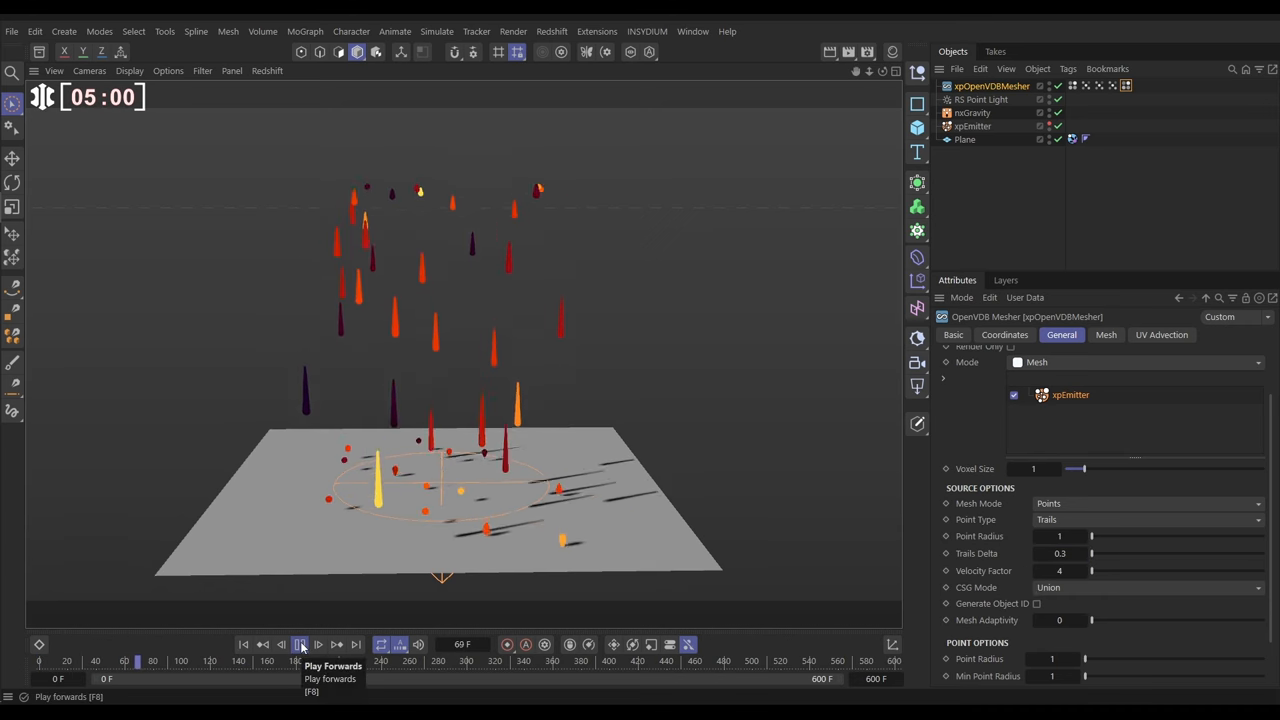
pyautogui.click(300, 644)
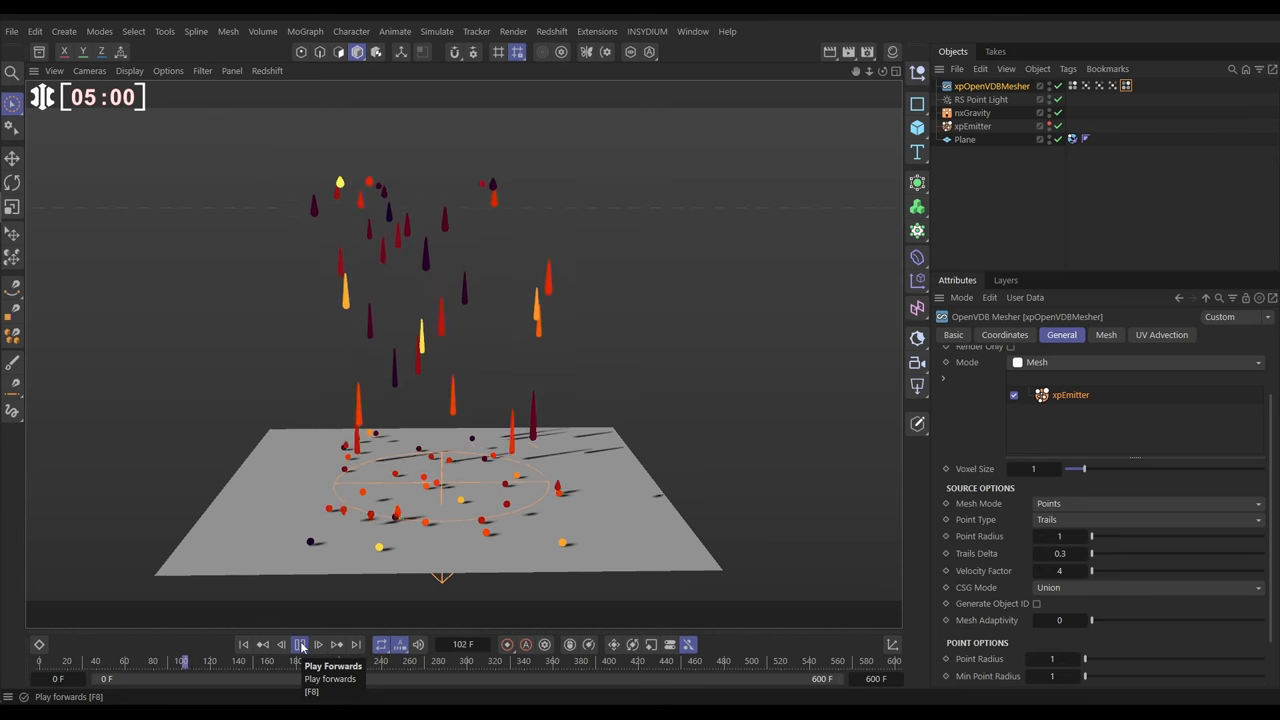
pyautogui.click(302, 644)
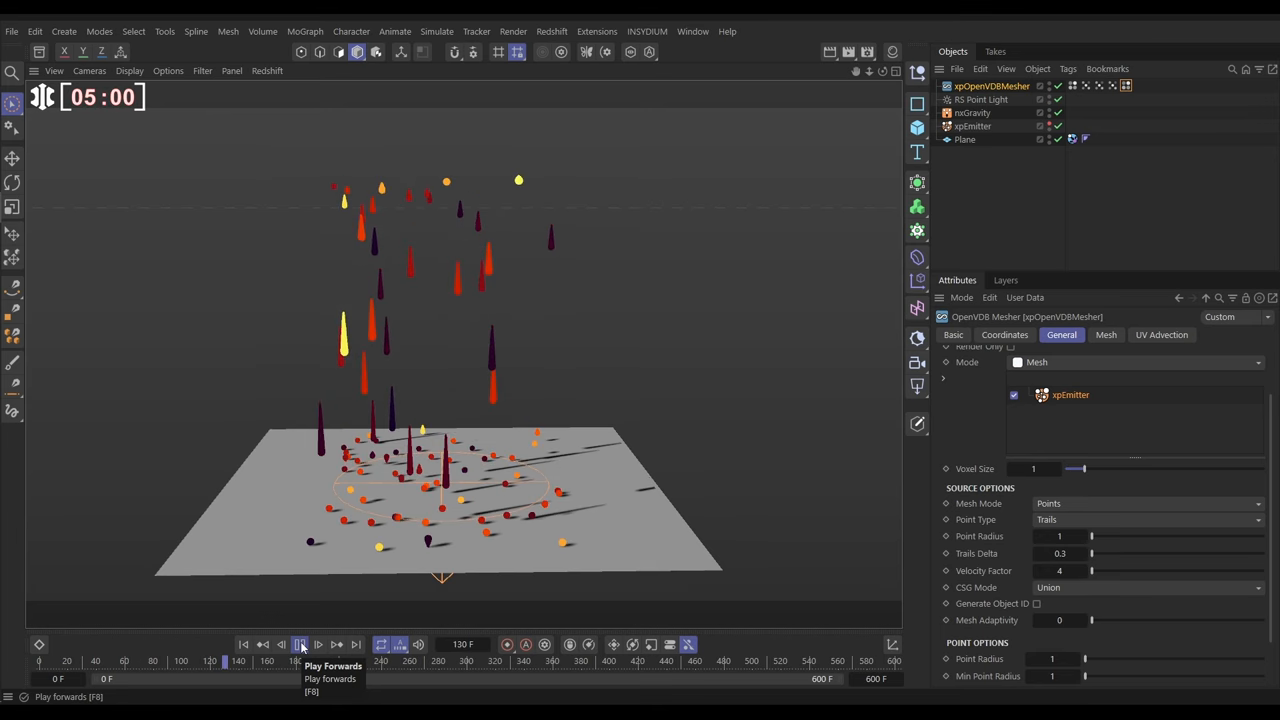
pyautogui.click(302, 644)
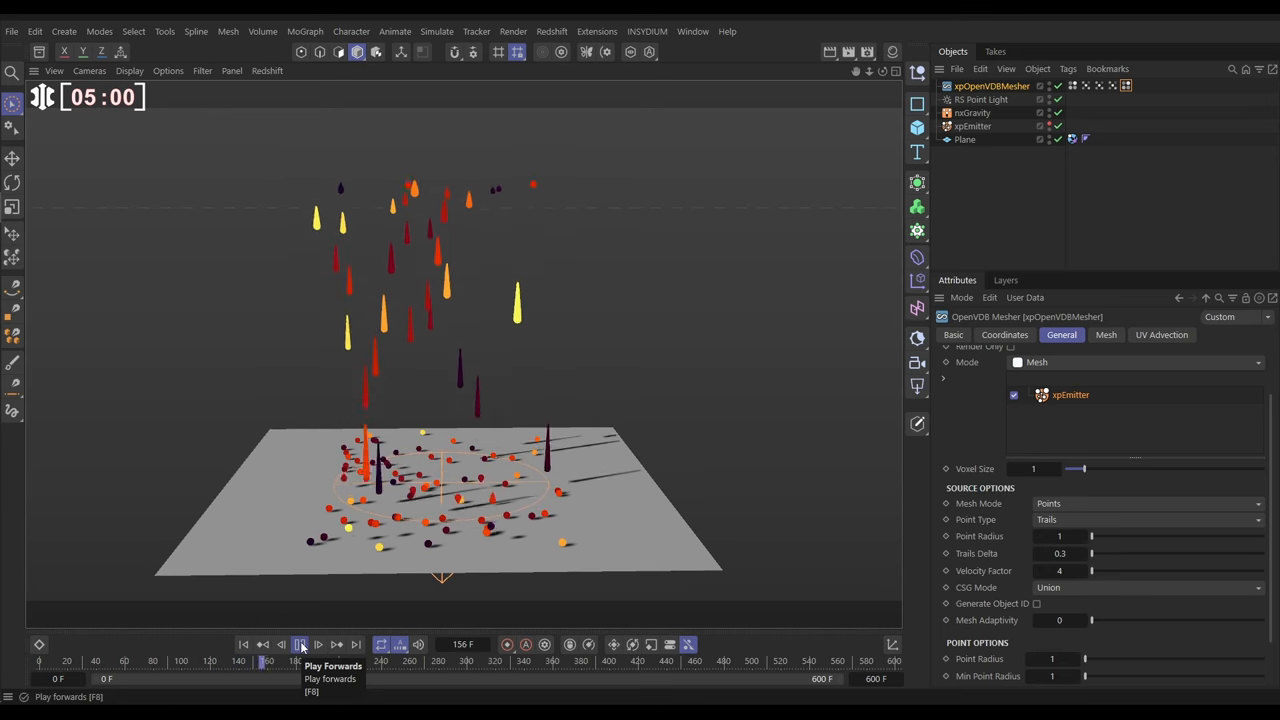
pyautogui.click(300, 644)
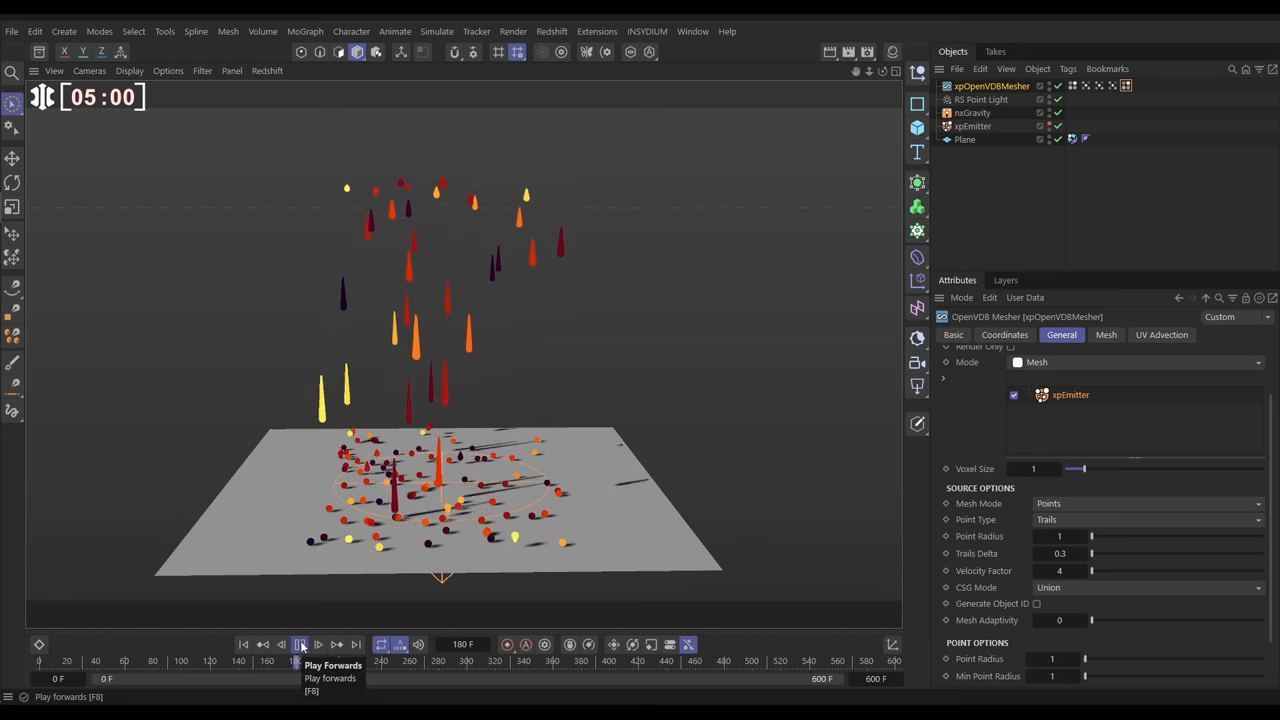